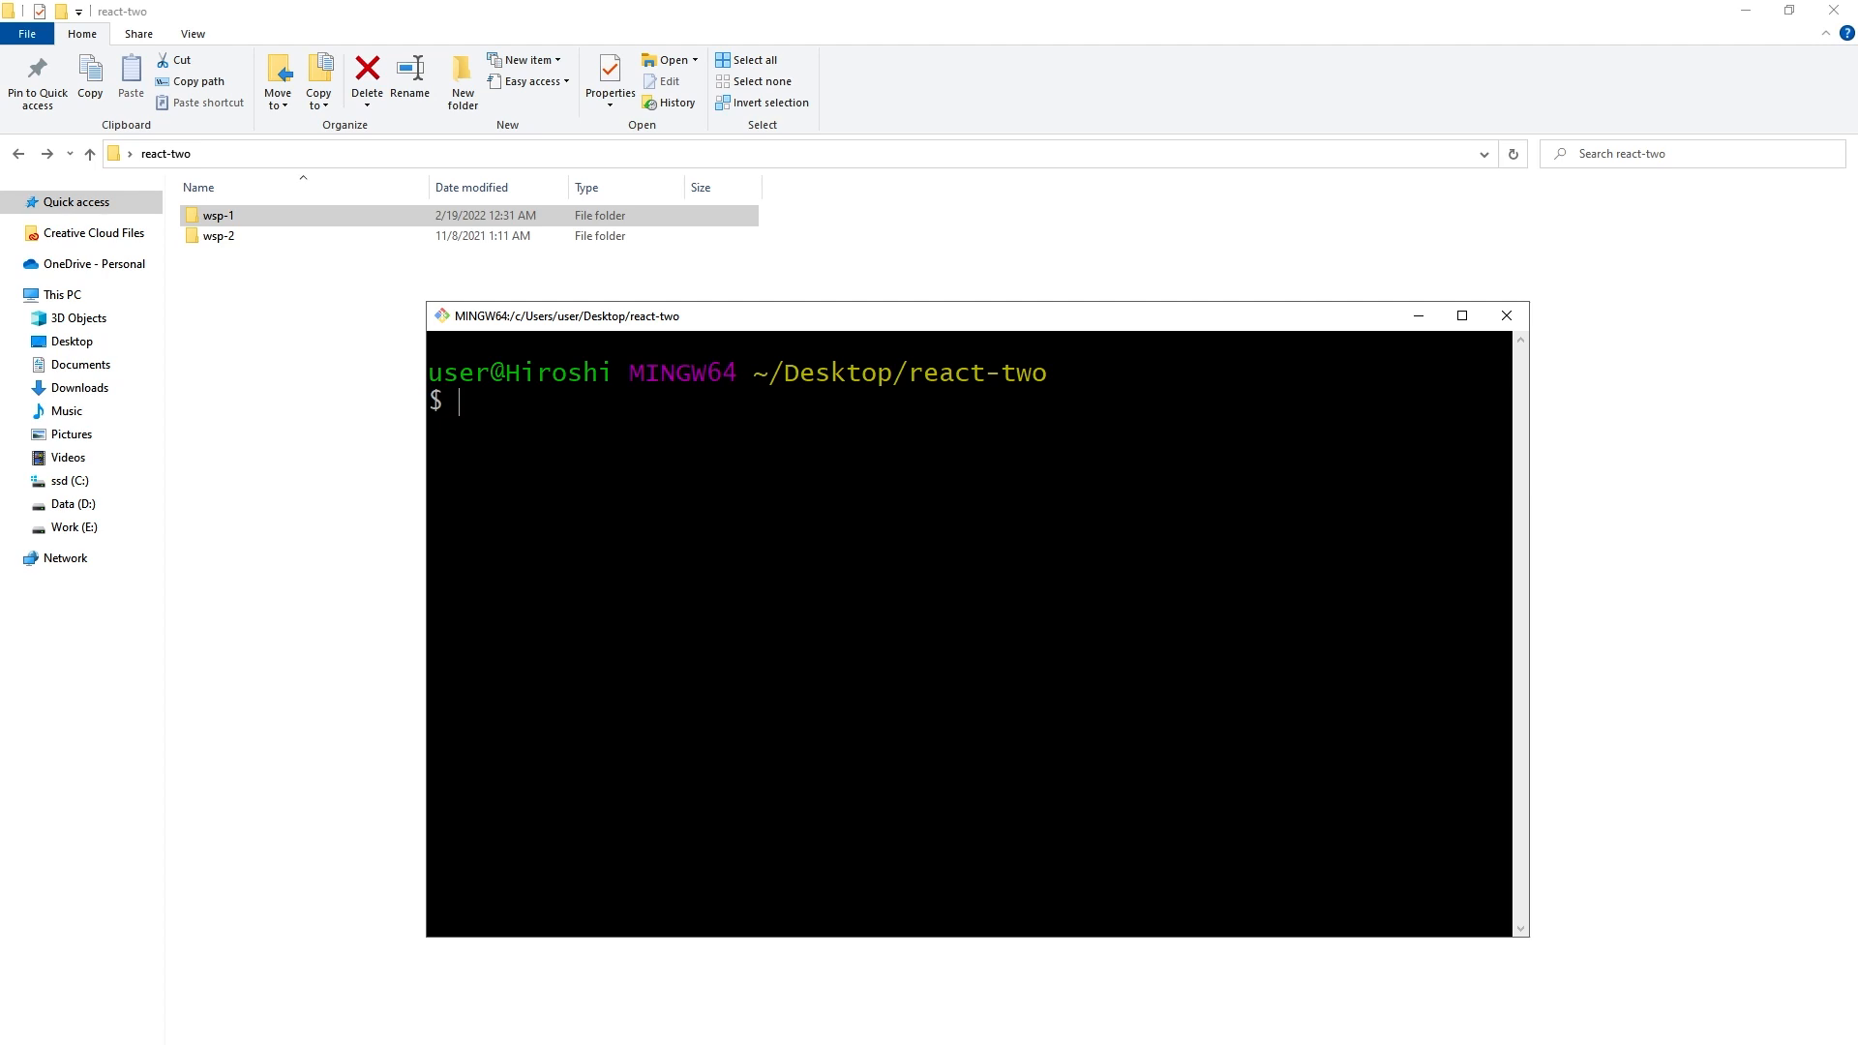
Run npx create-react-app wsp-3, which fails with a missing chalk module error
text(npx)
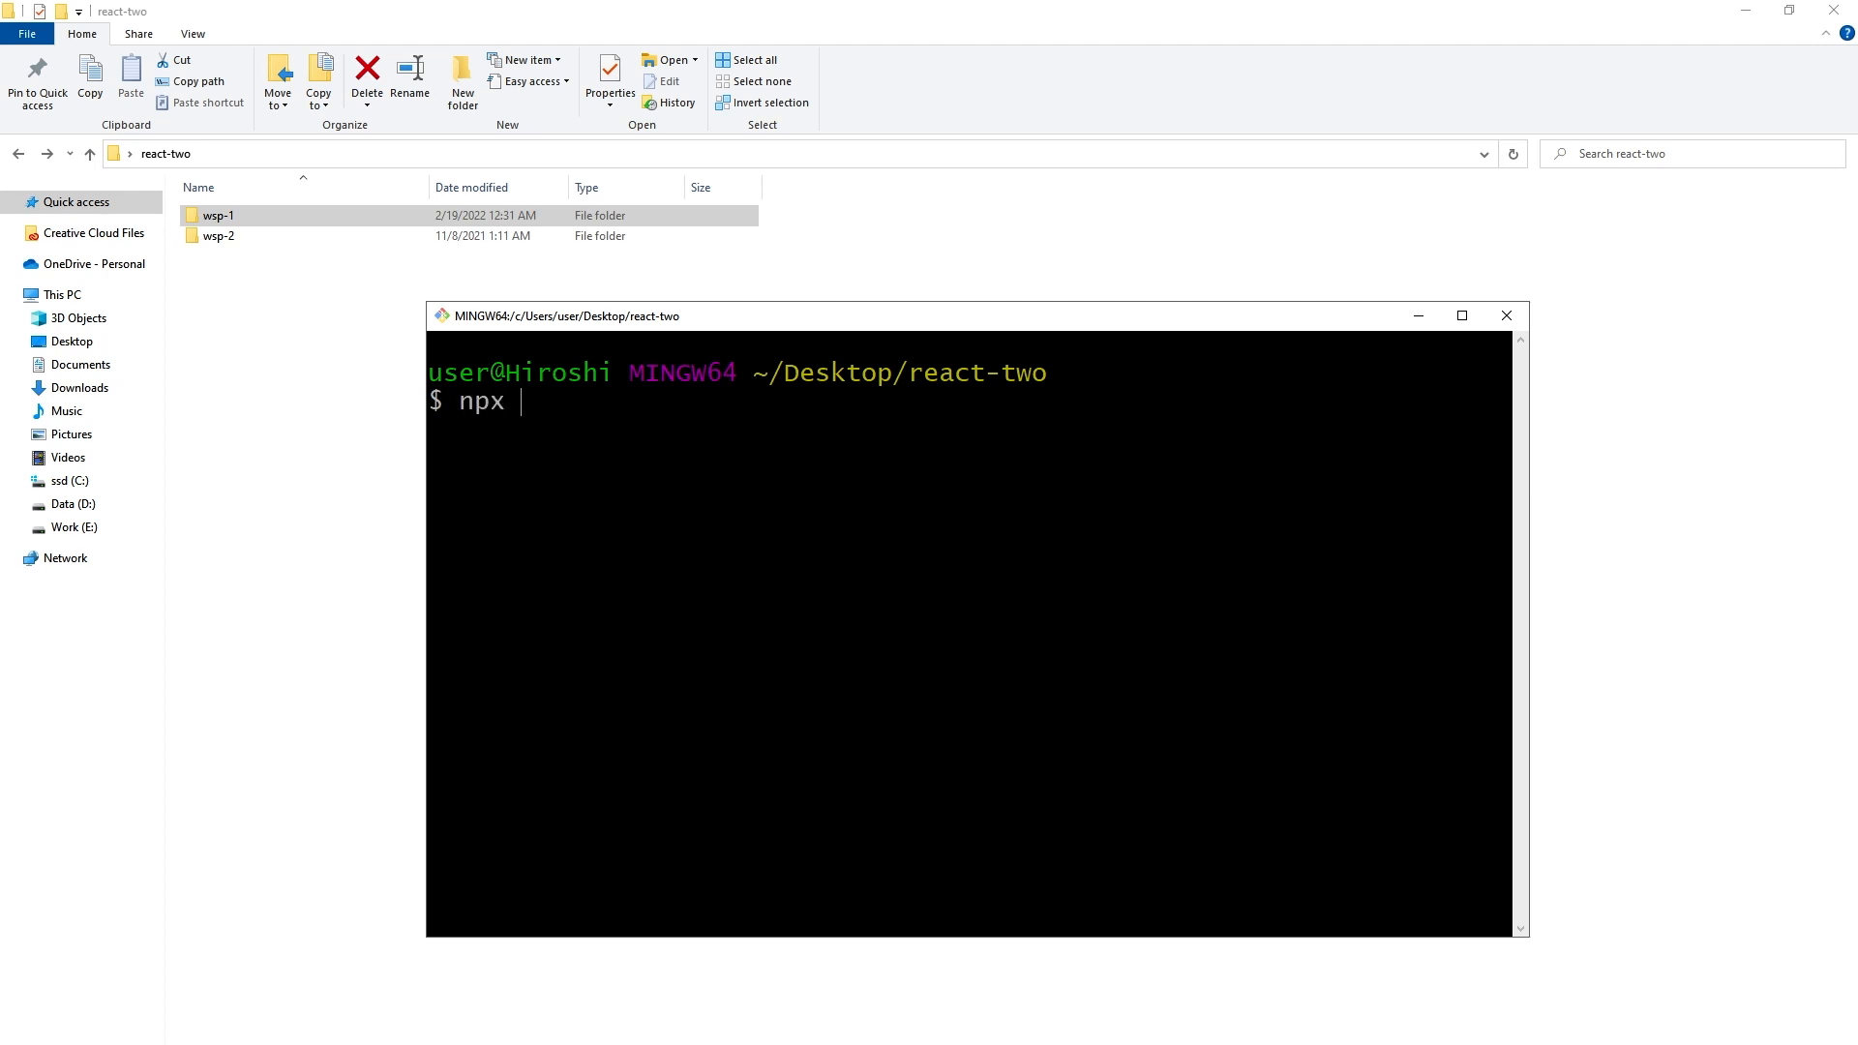
text(create-)
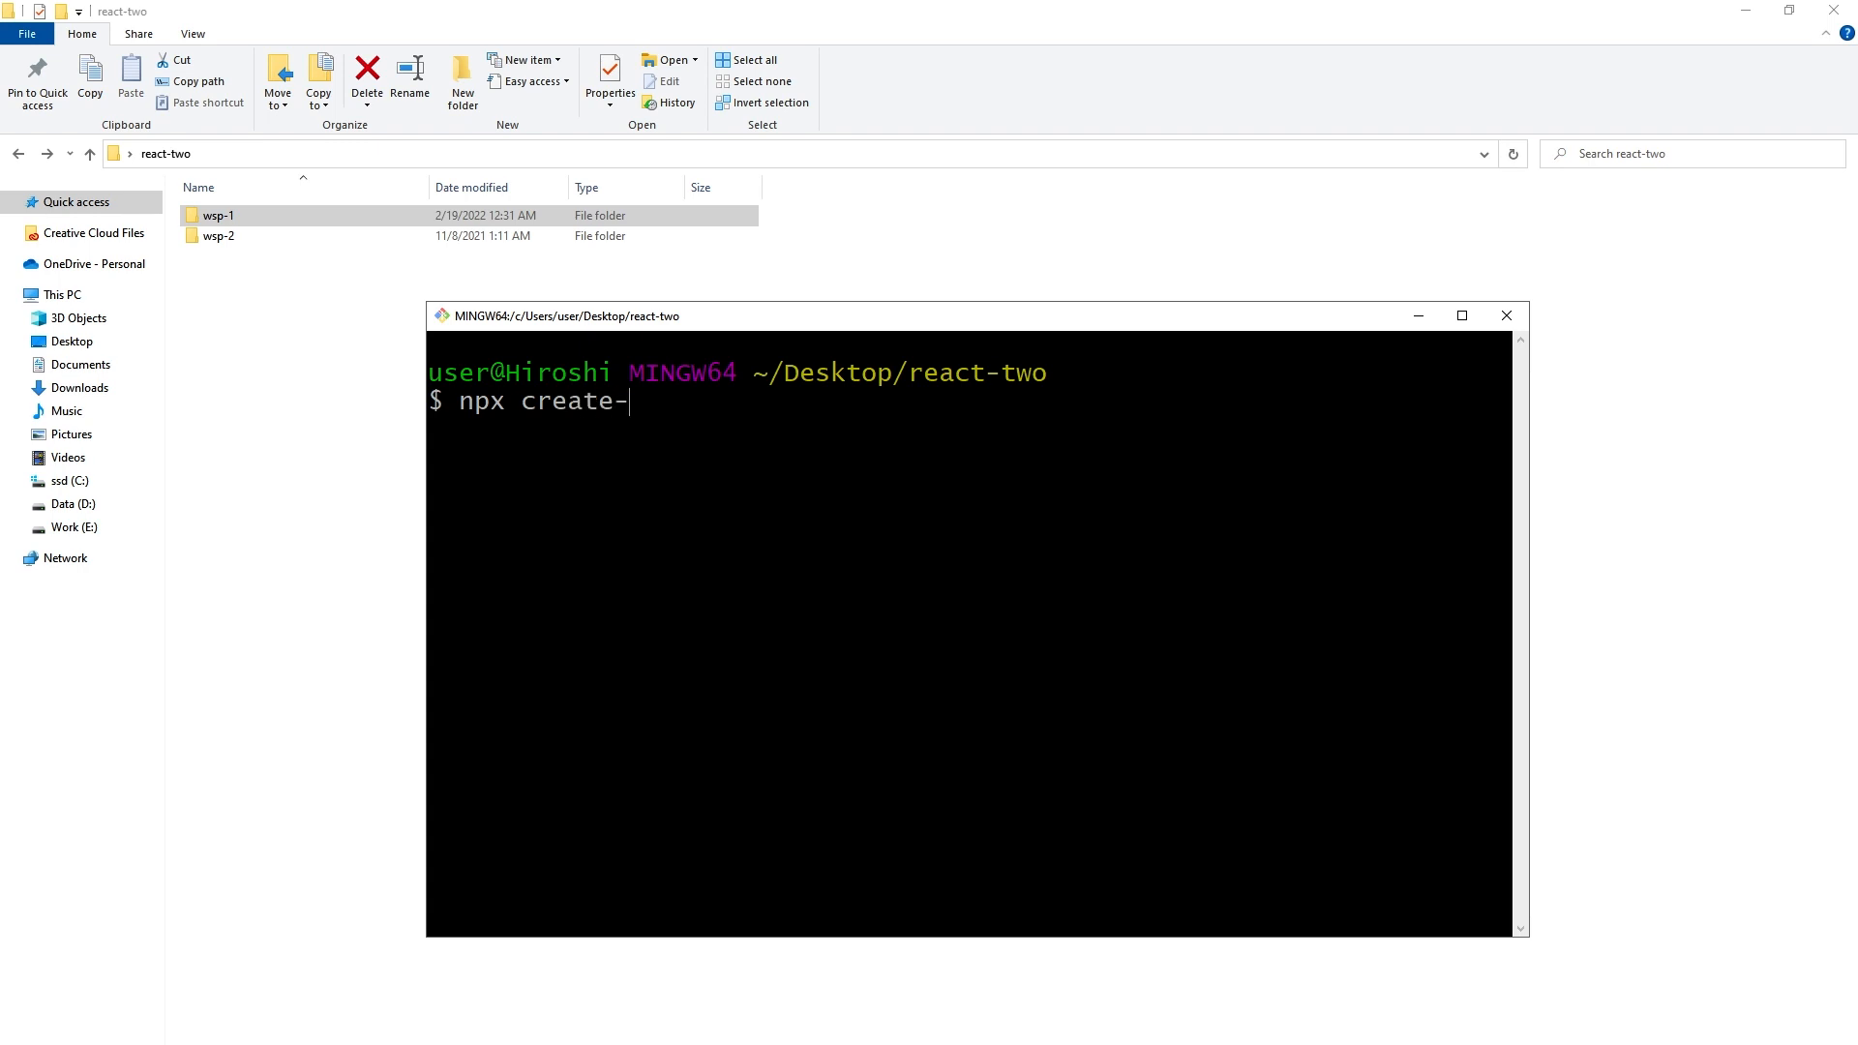
text(react-app)
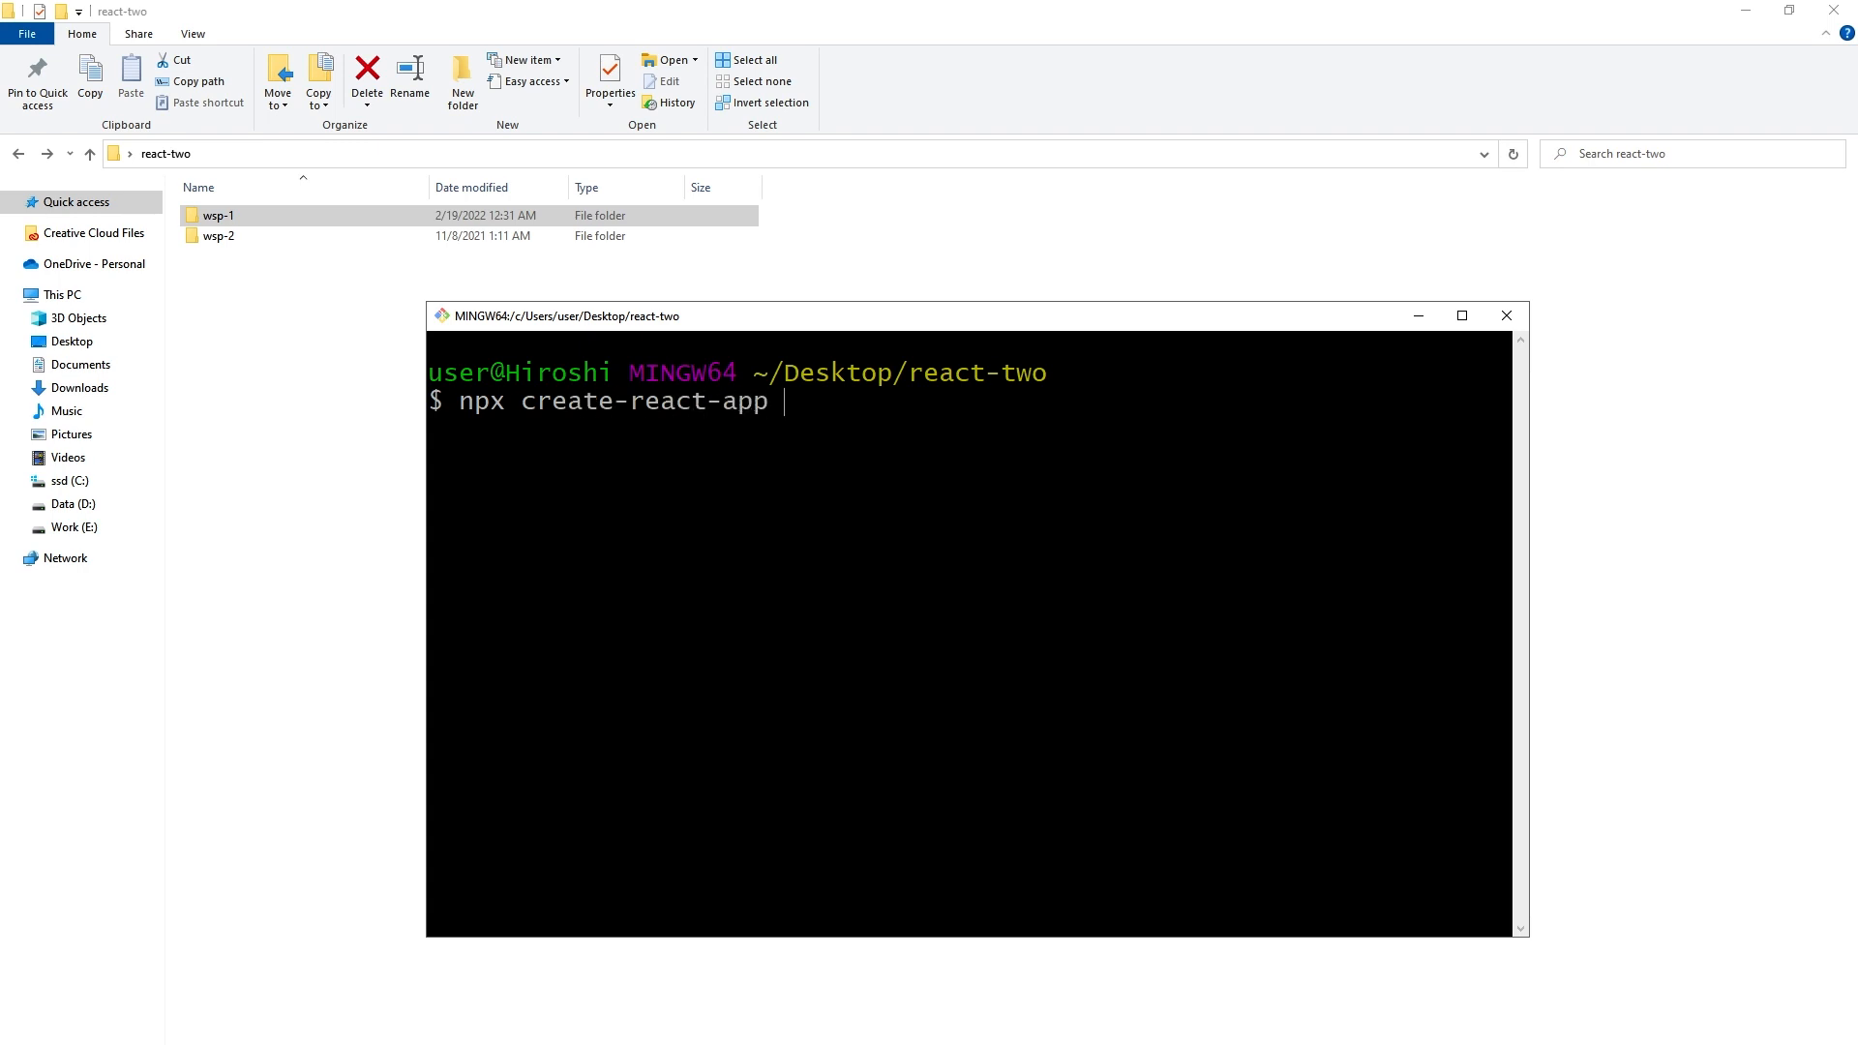
text(wsp-)
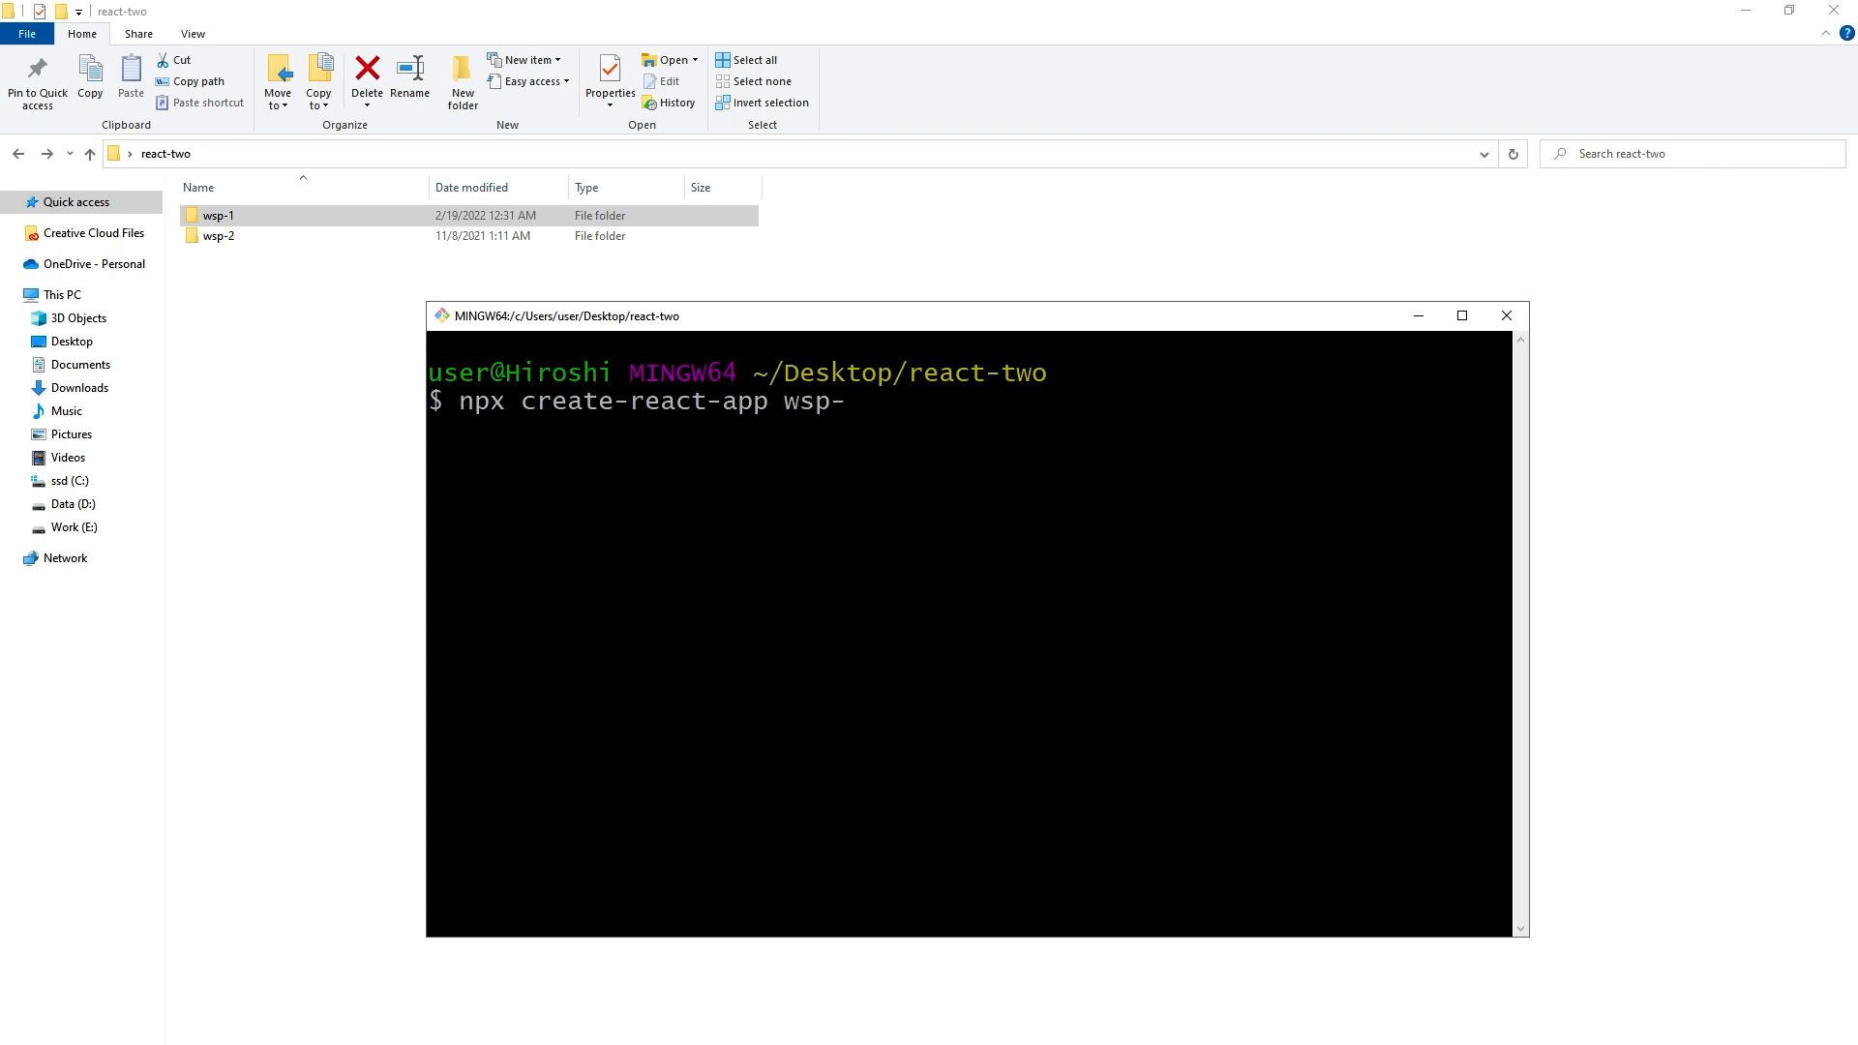
text(3)
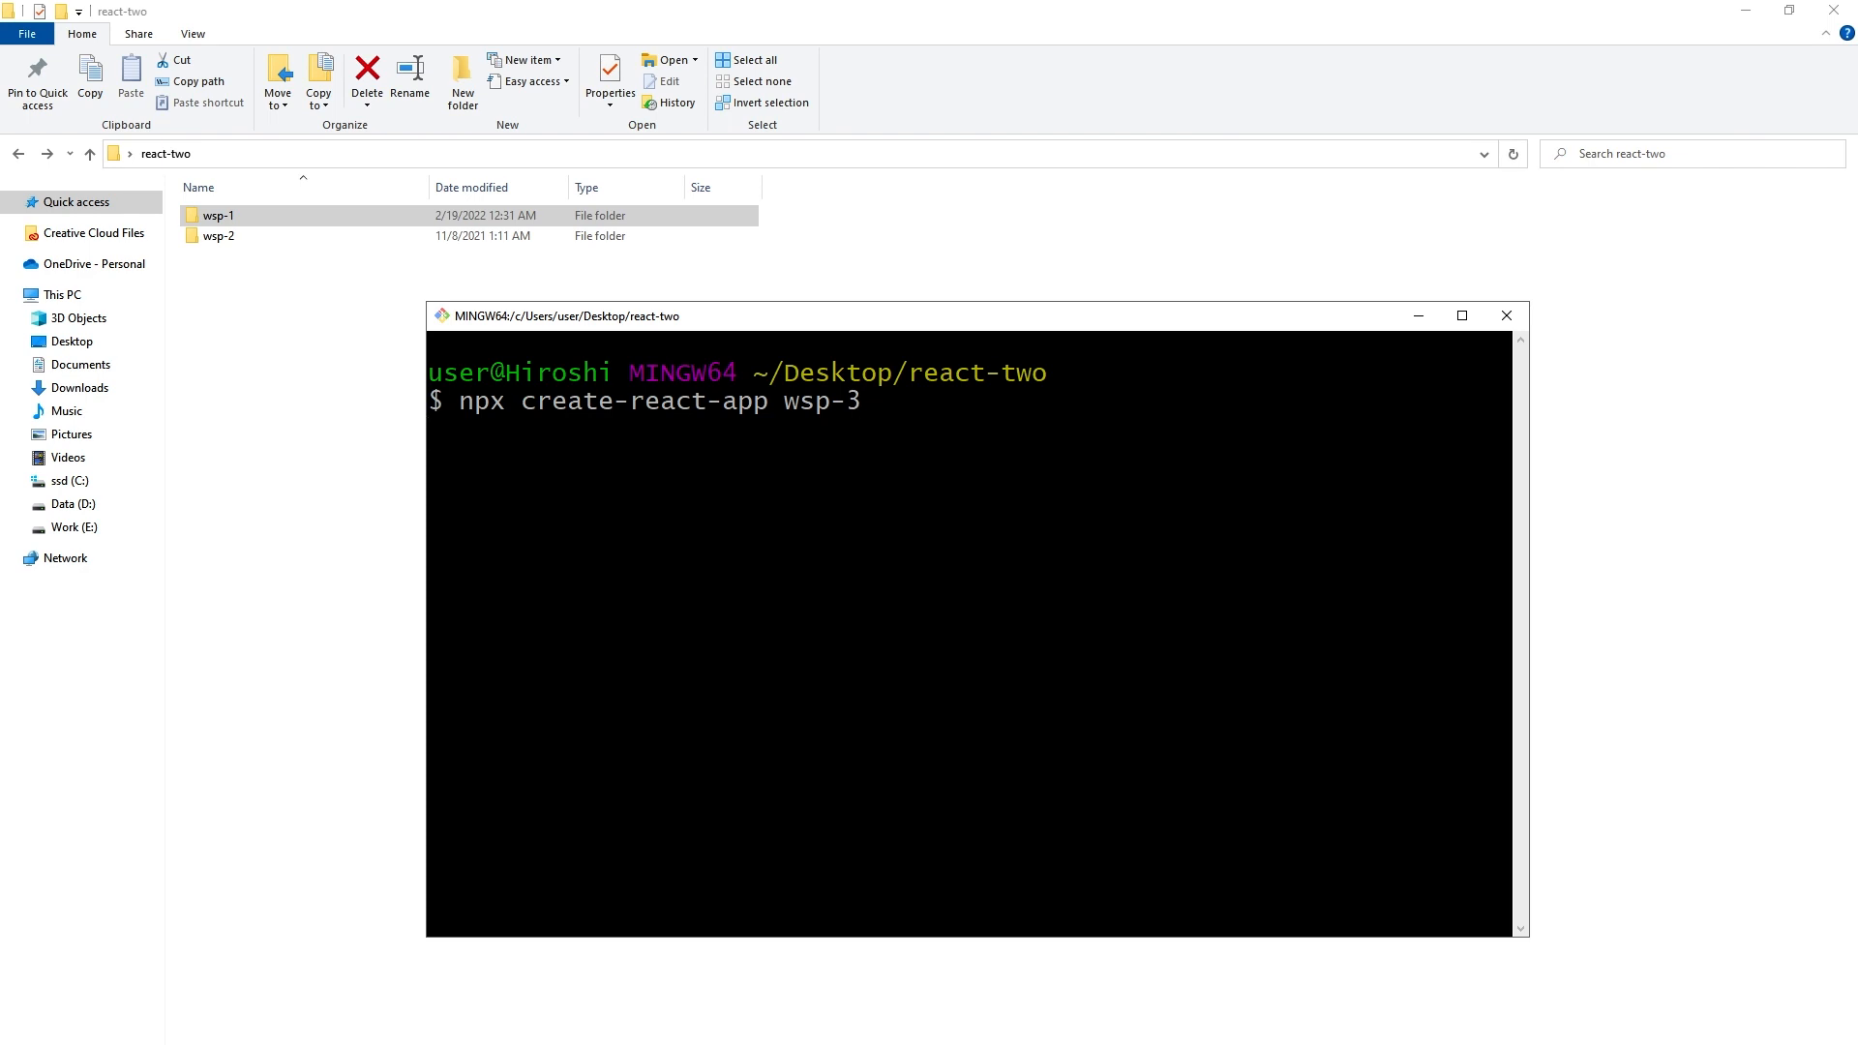
key(Return)
text(nvm)
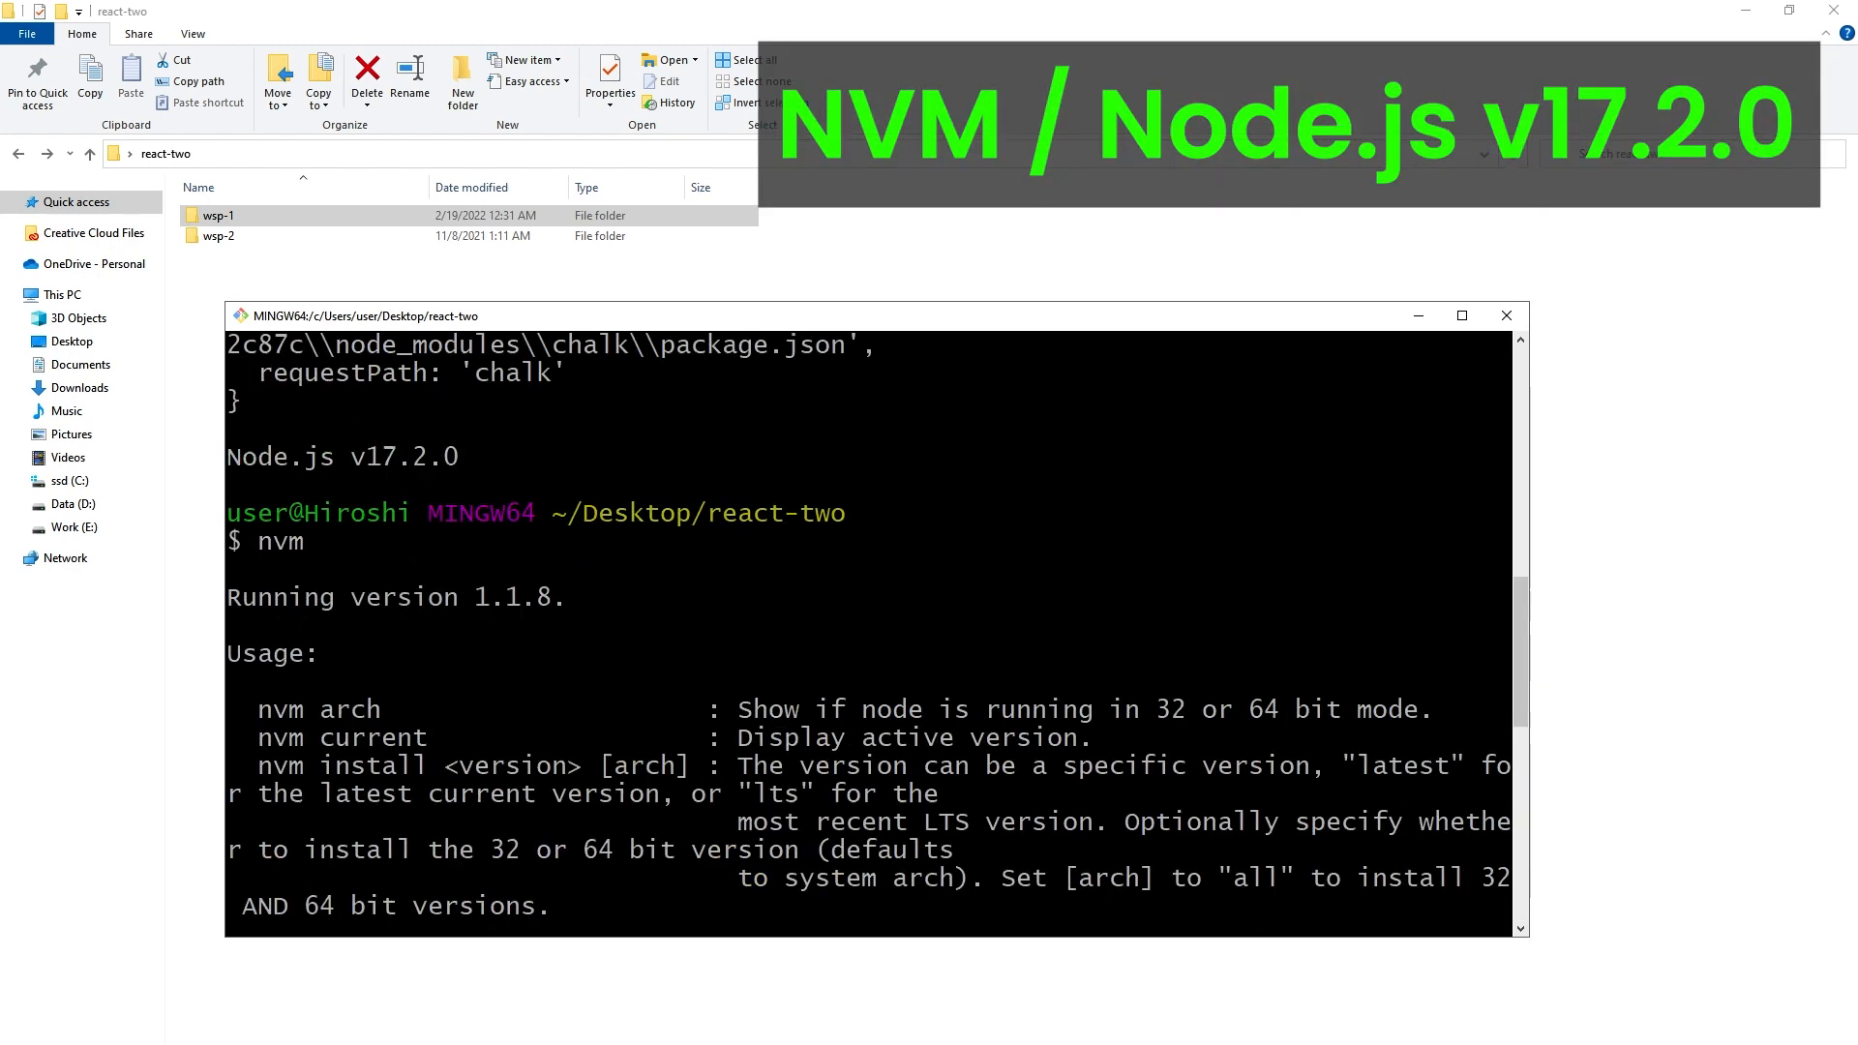
Select nvm in the output, then clear the terminal screen
double_click(279, 541)
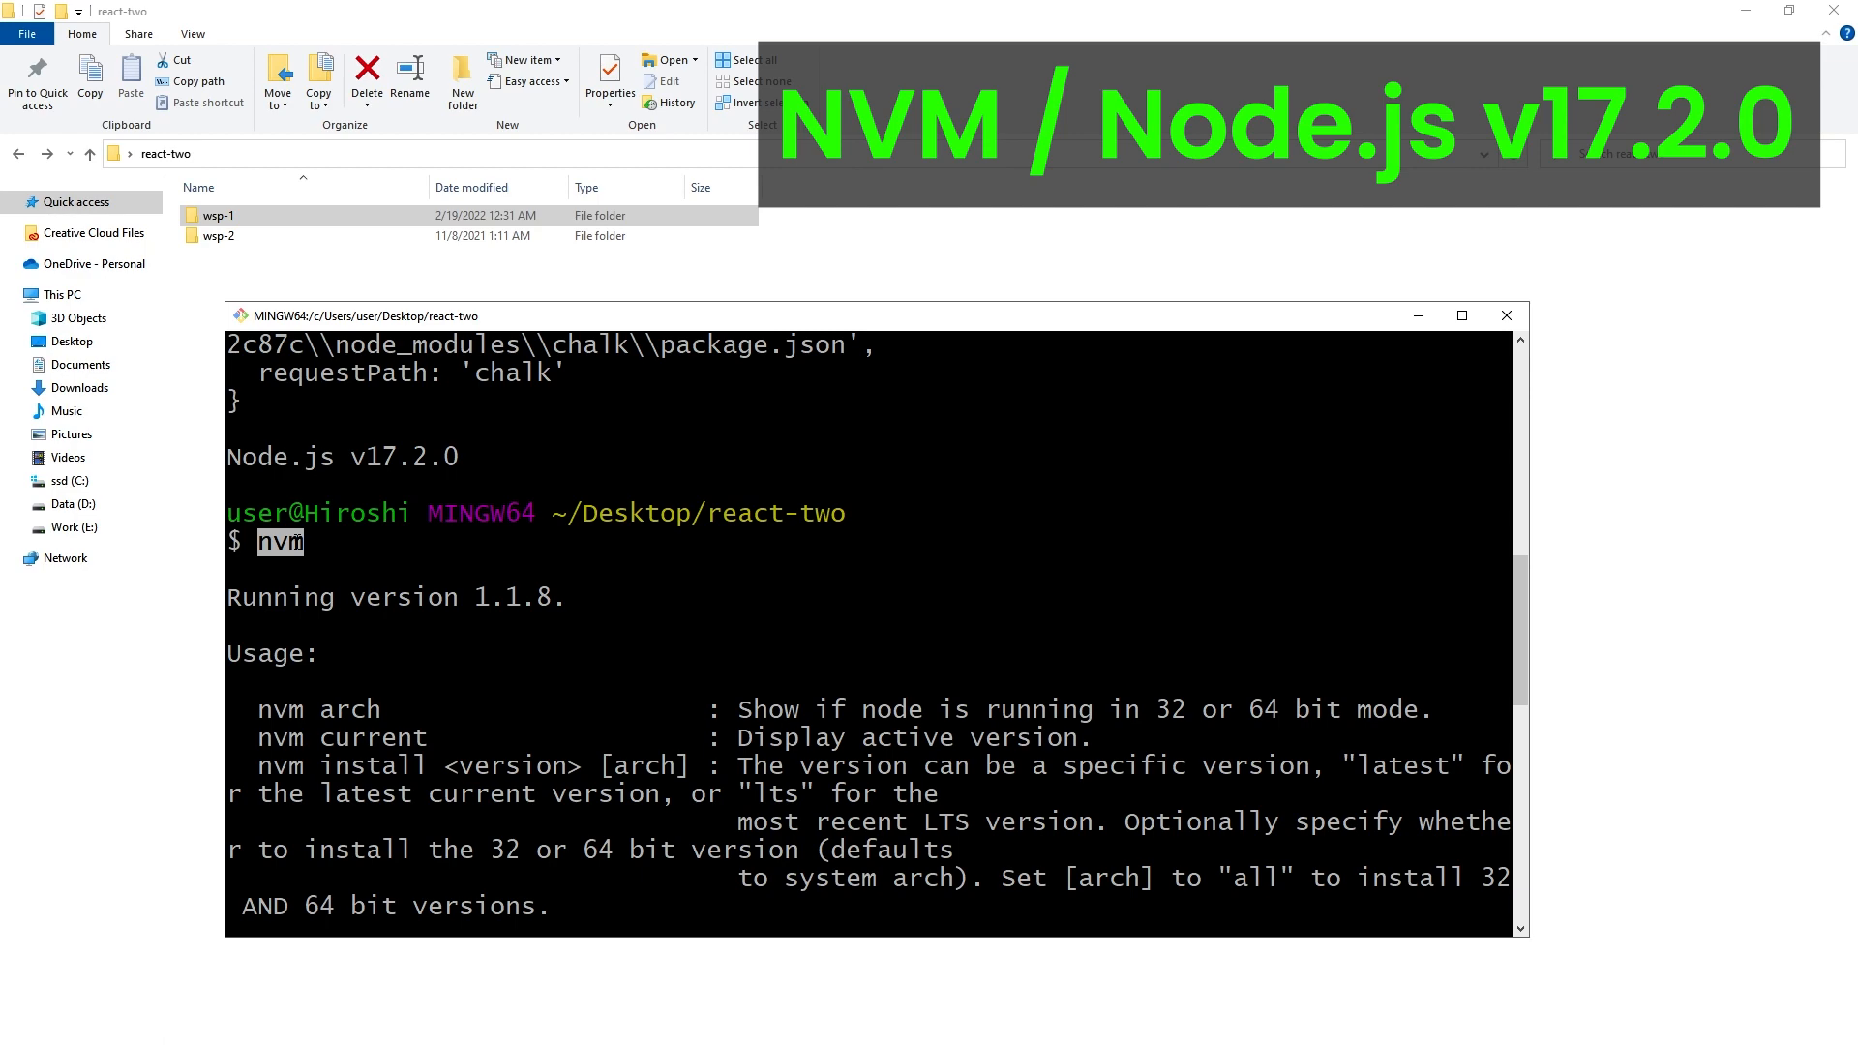
text(clear)
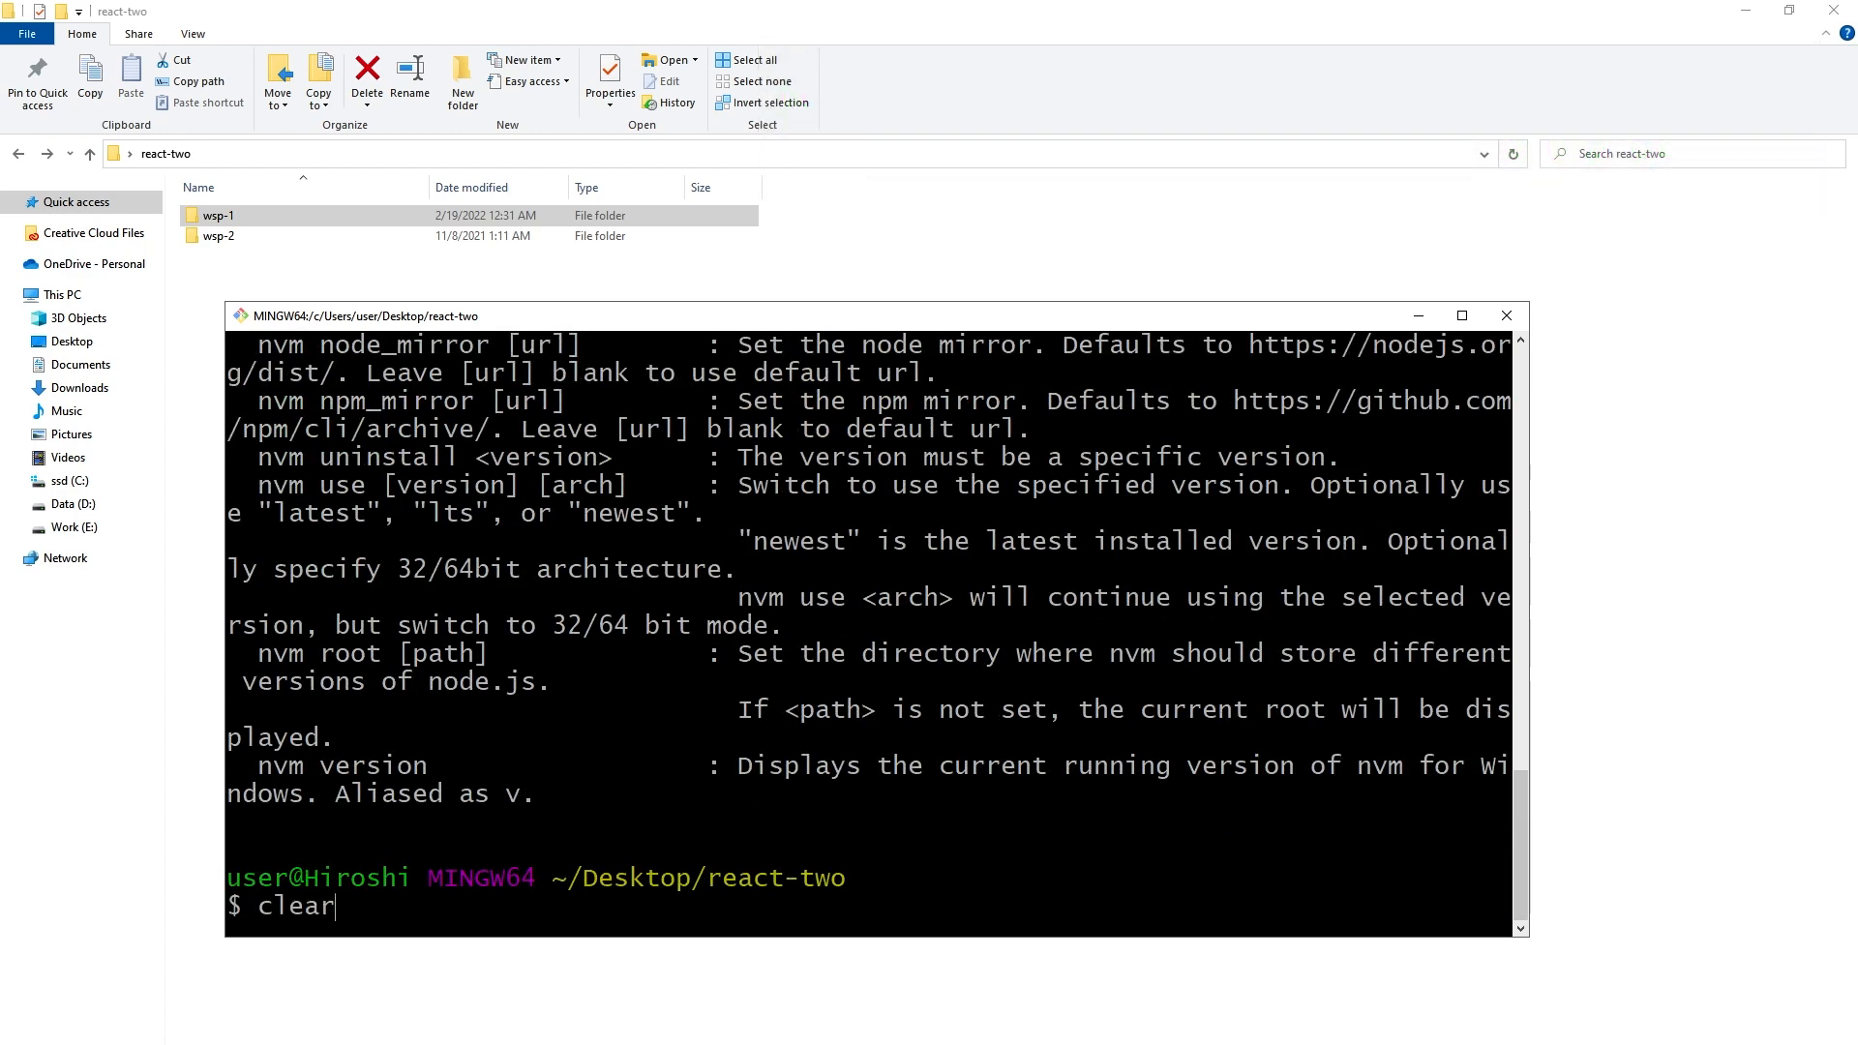
key(Return)
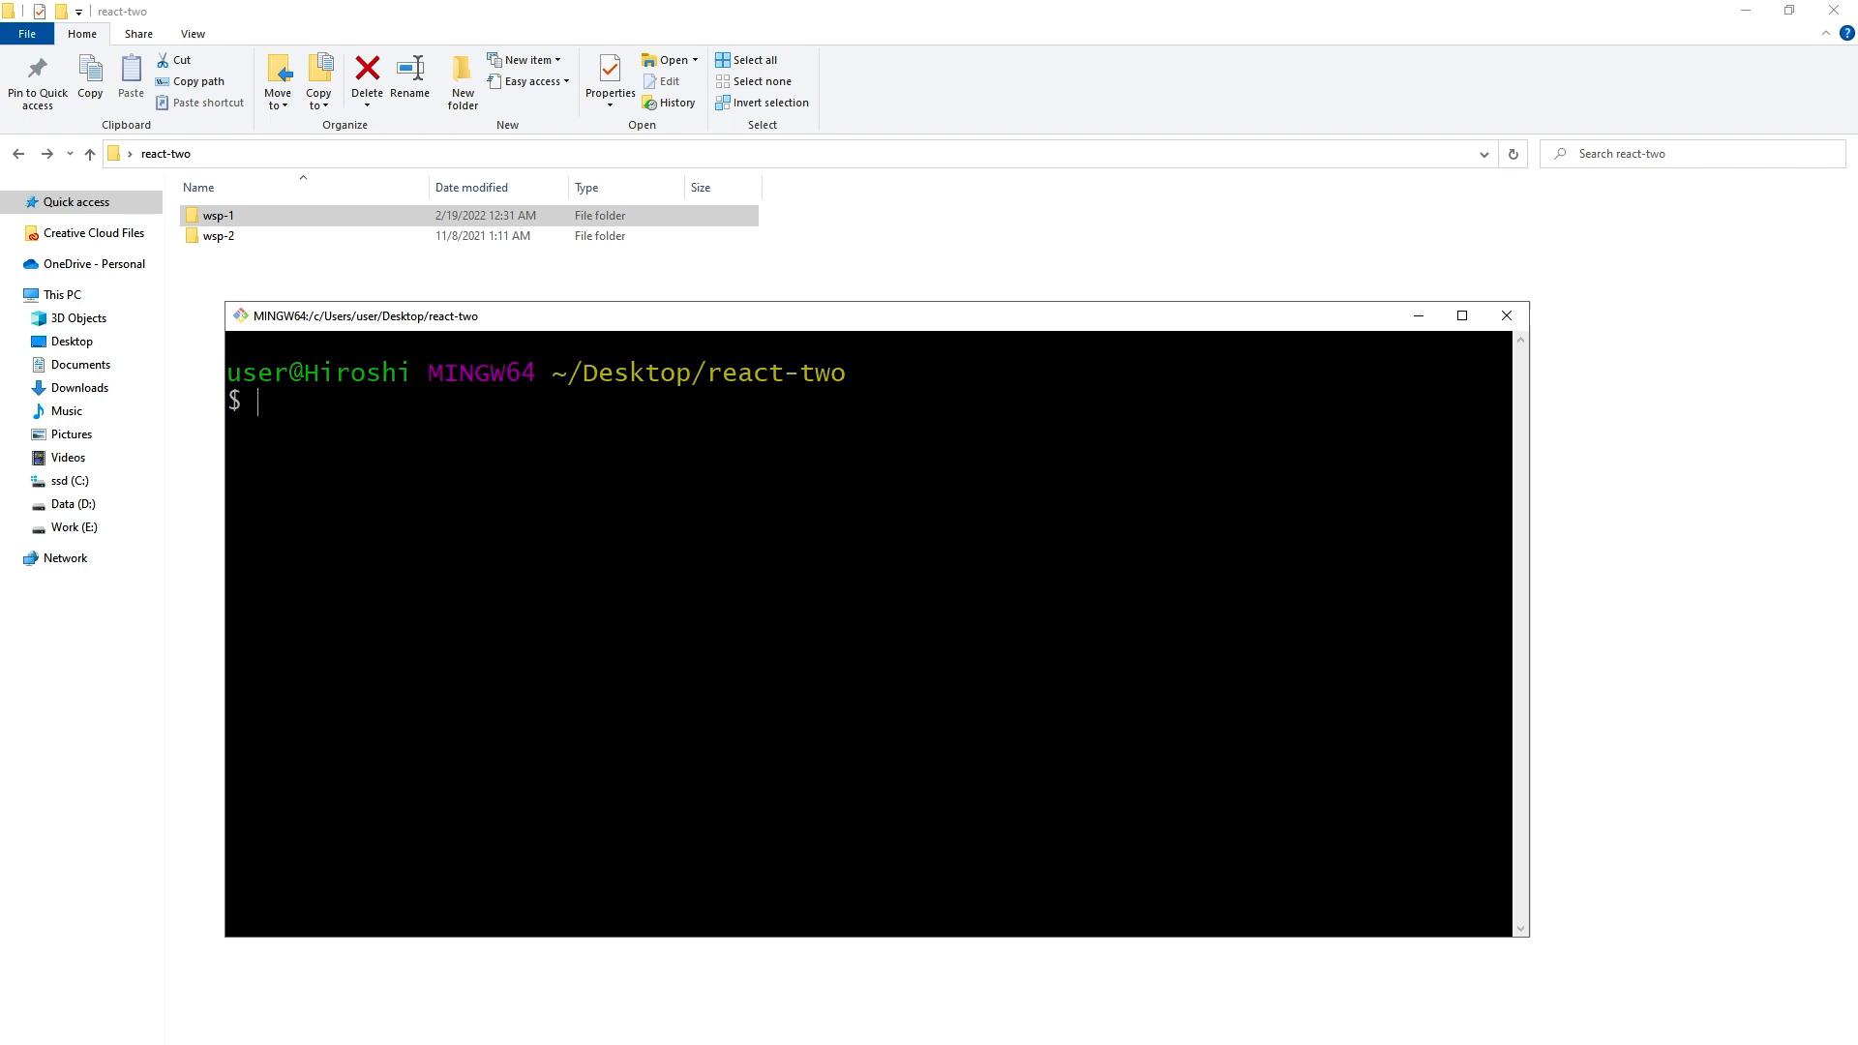
Run npm -g list, showing corepack, localtunnel, npm and yarn only
text(n)
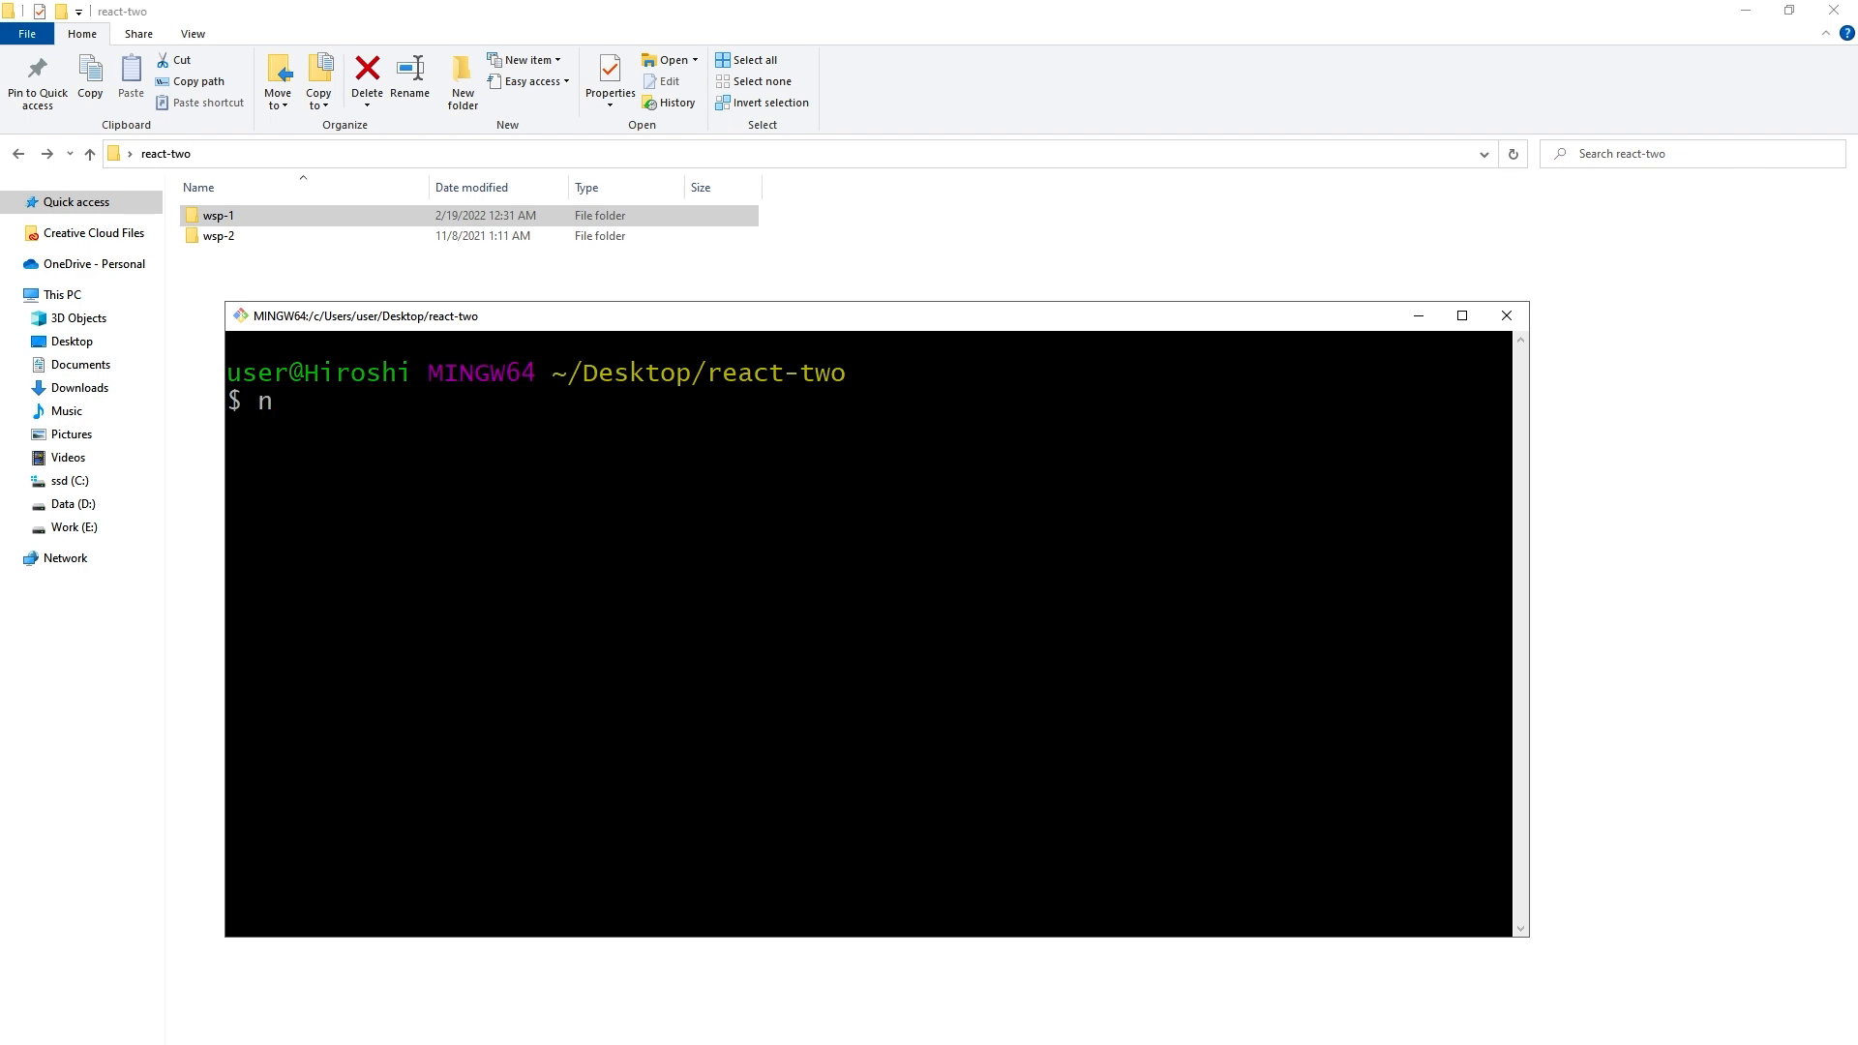
text(pm -g)
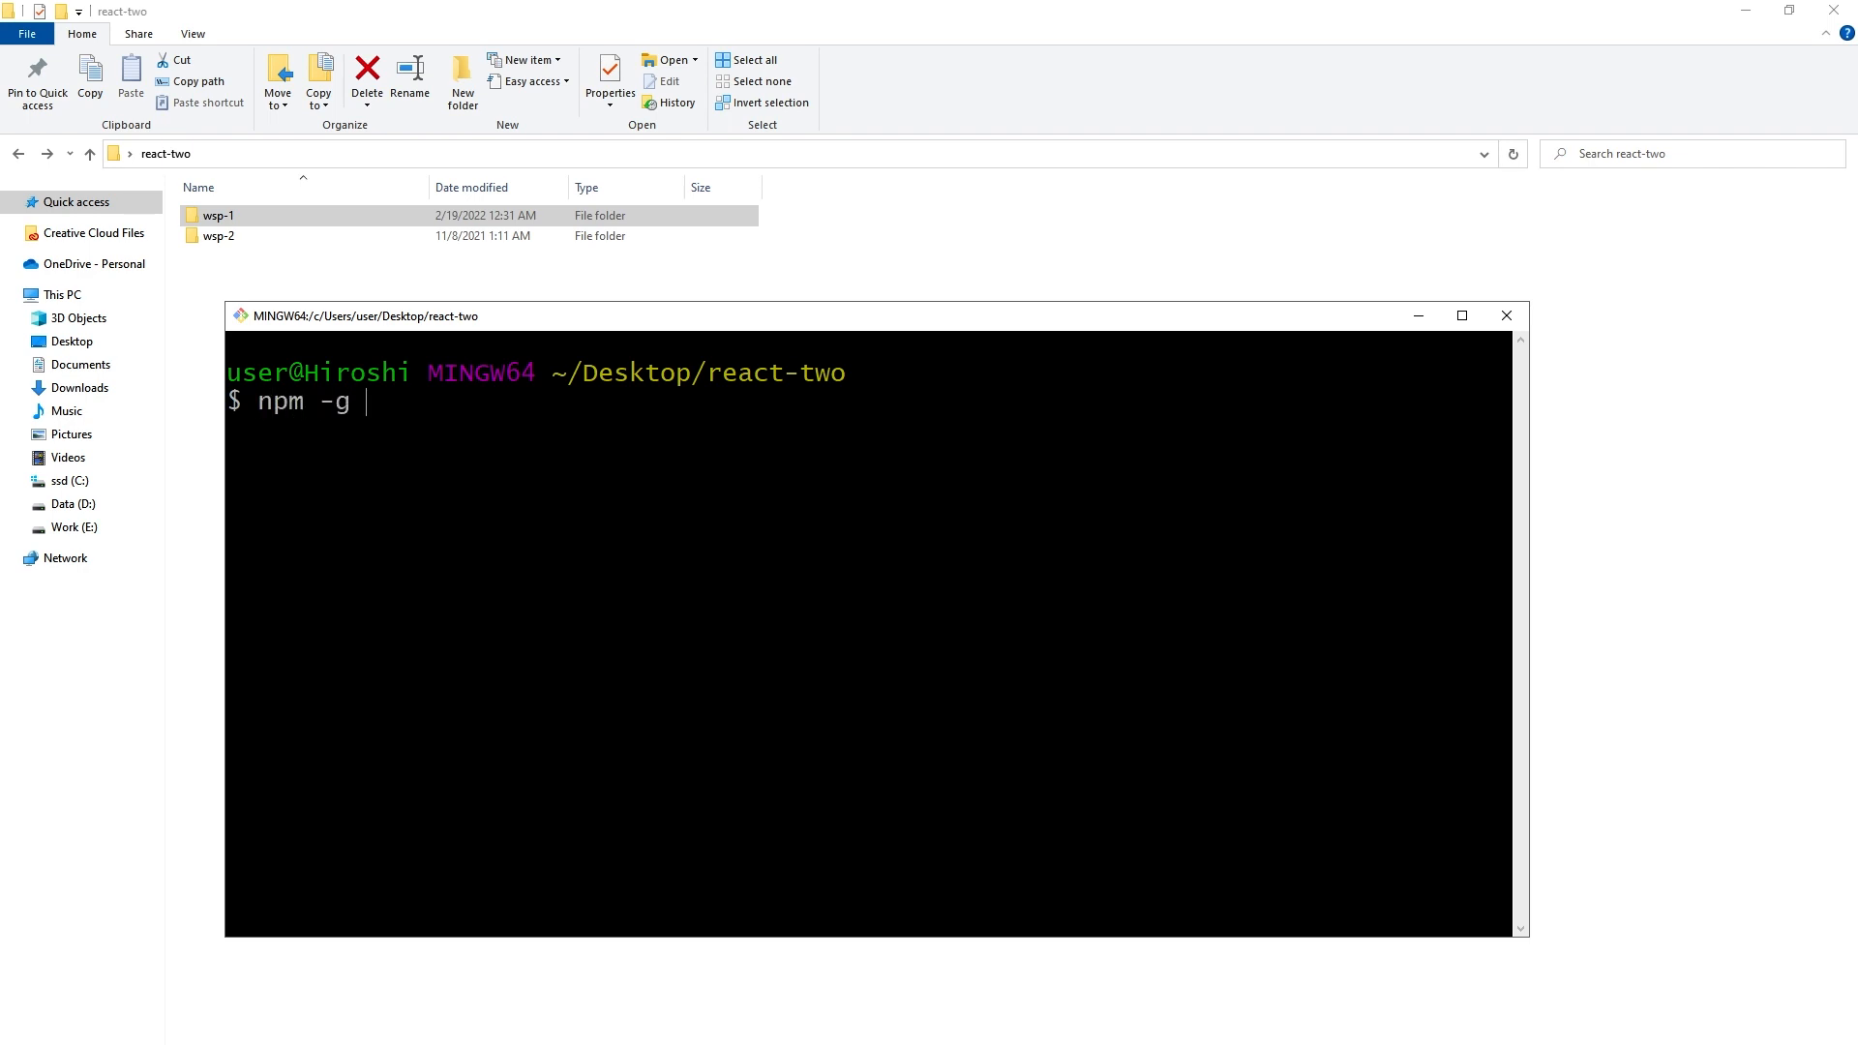
text(list)
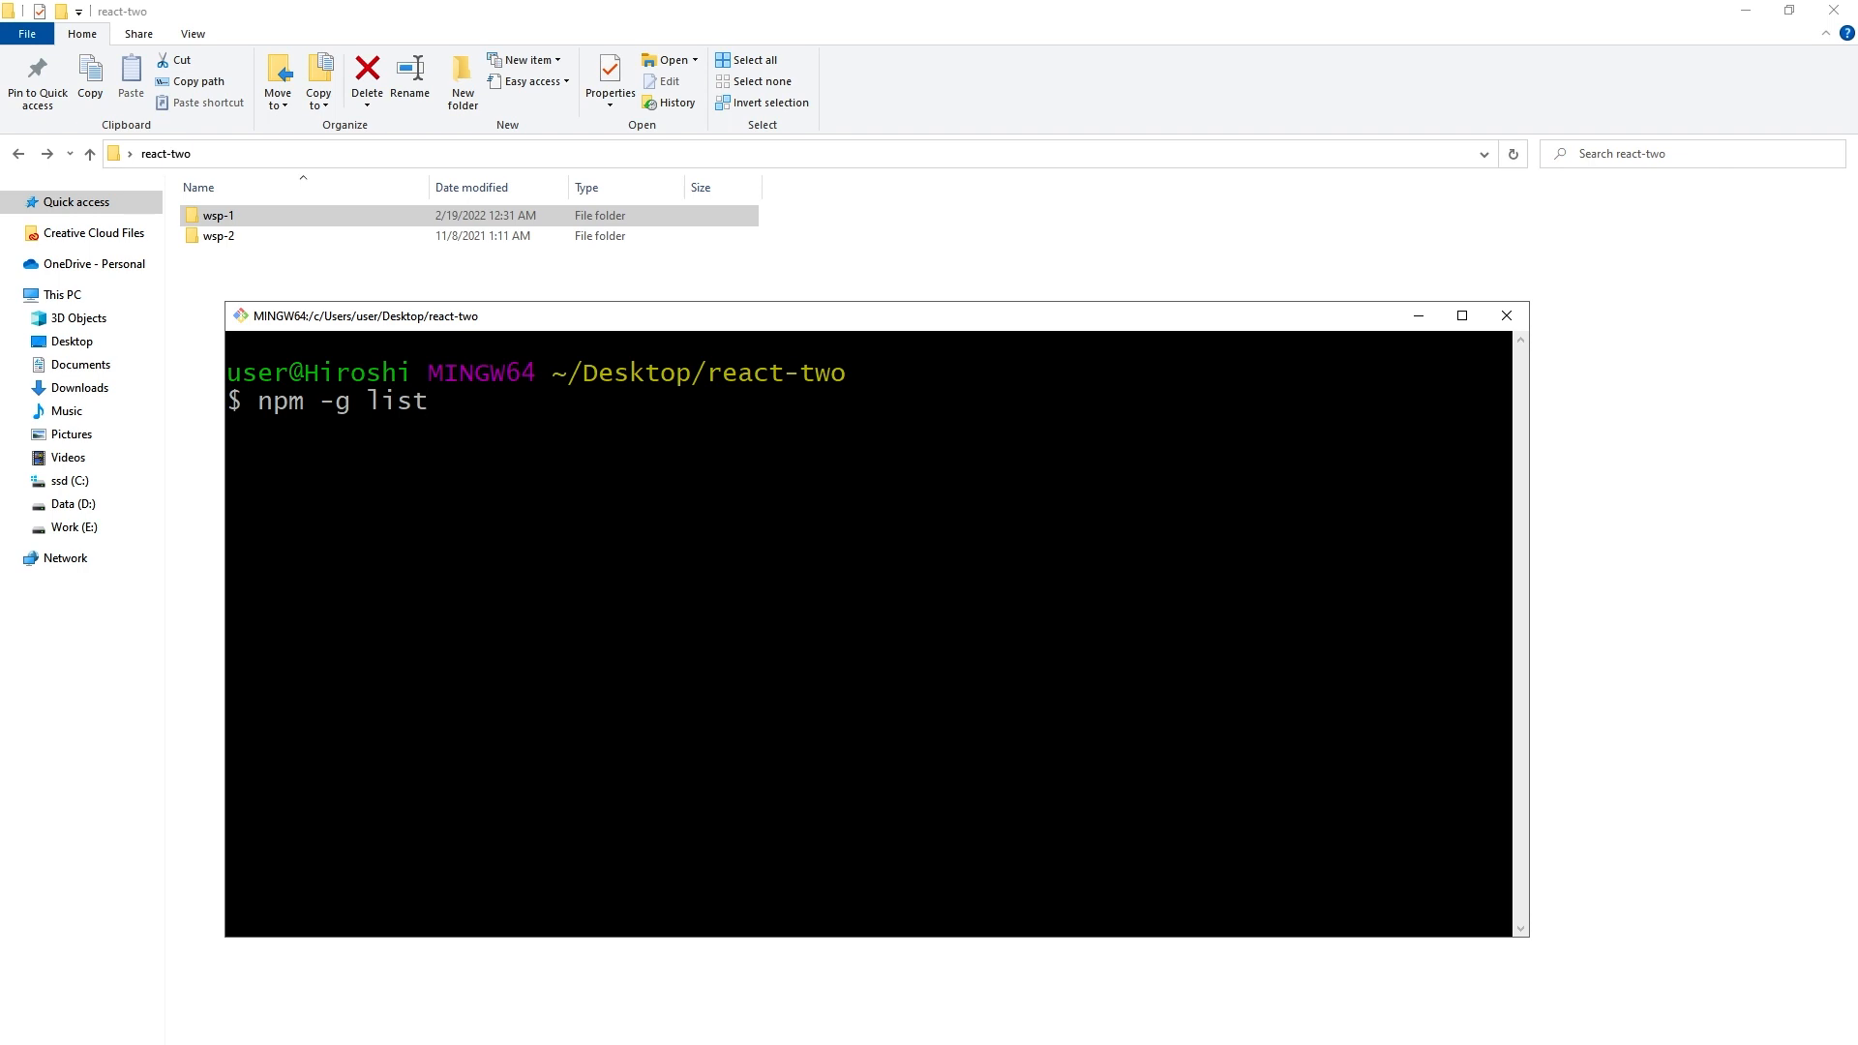
key(Return)
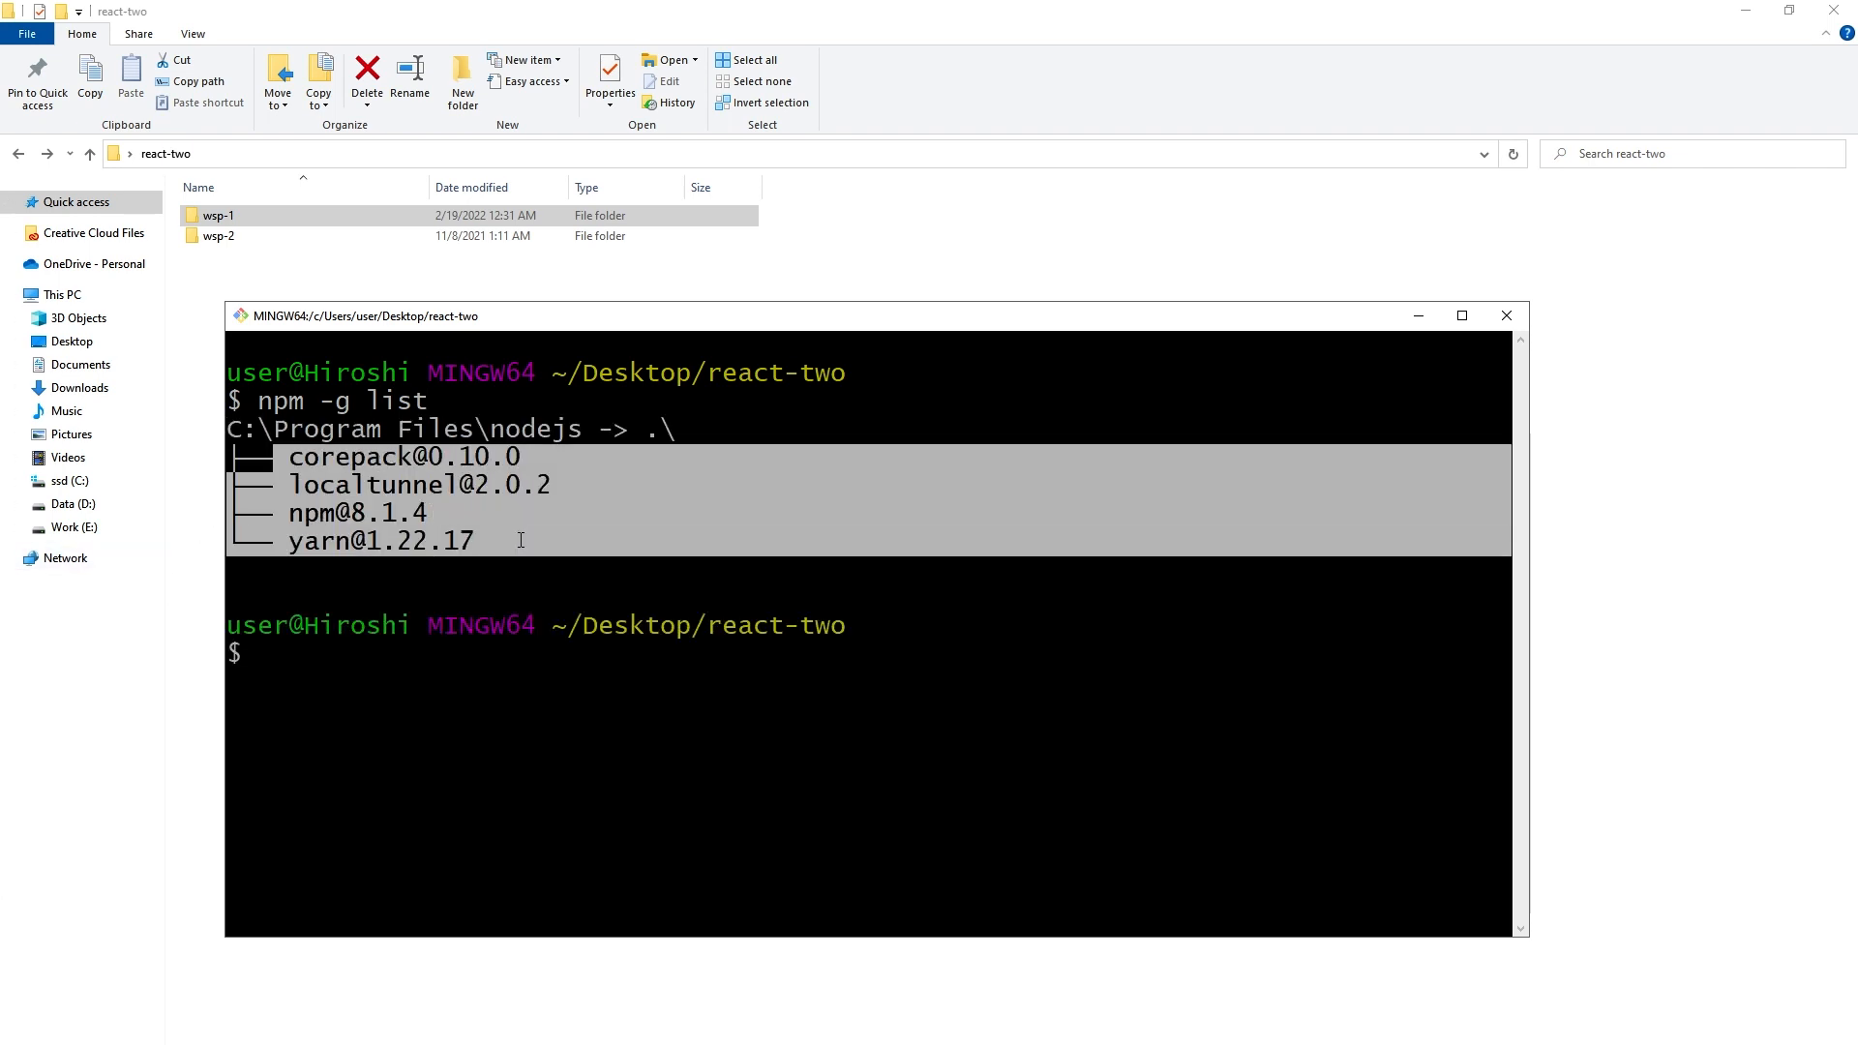
Install create-react-app globally and confirm version 5.0.0 appears in npm -g list
text(n)
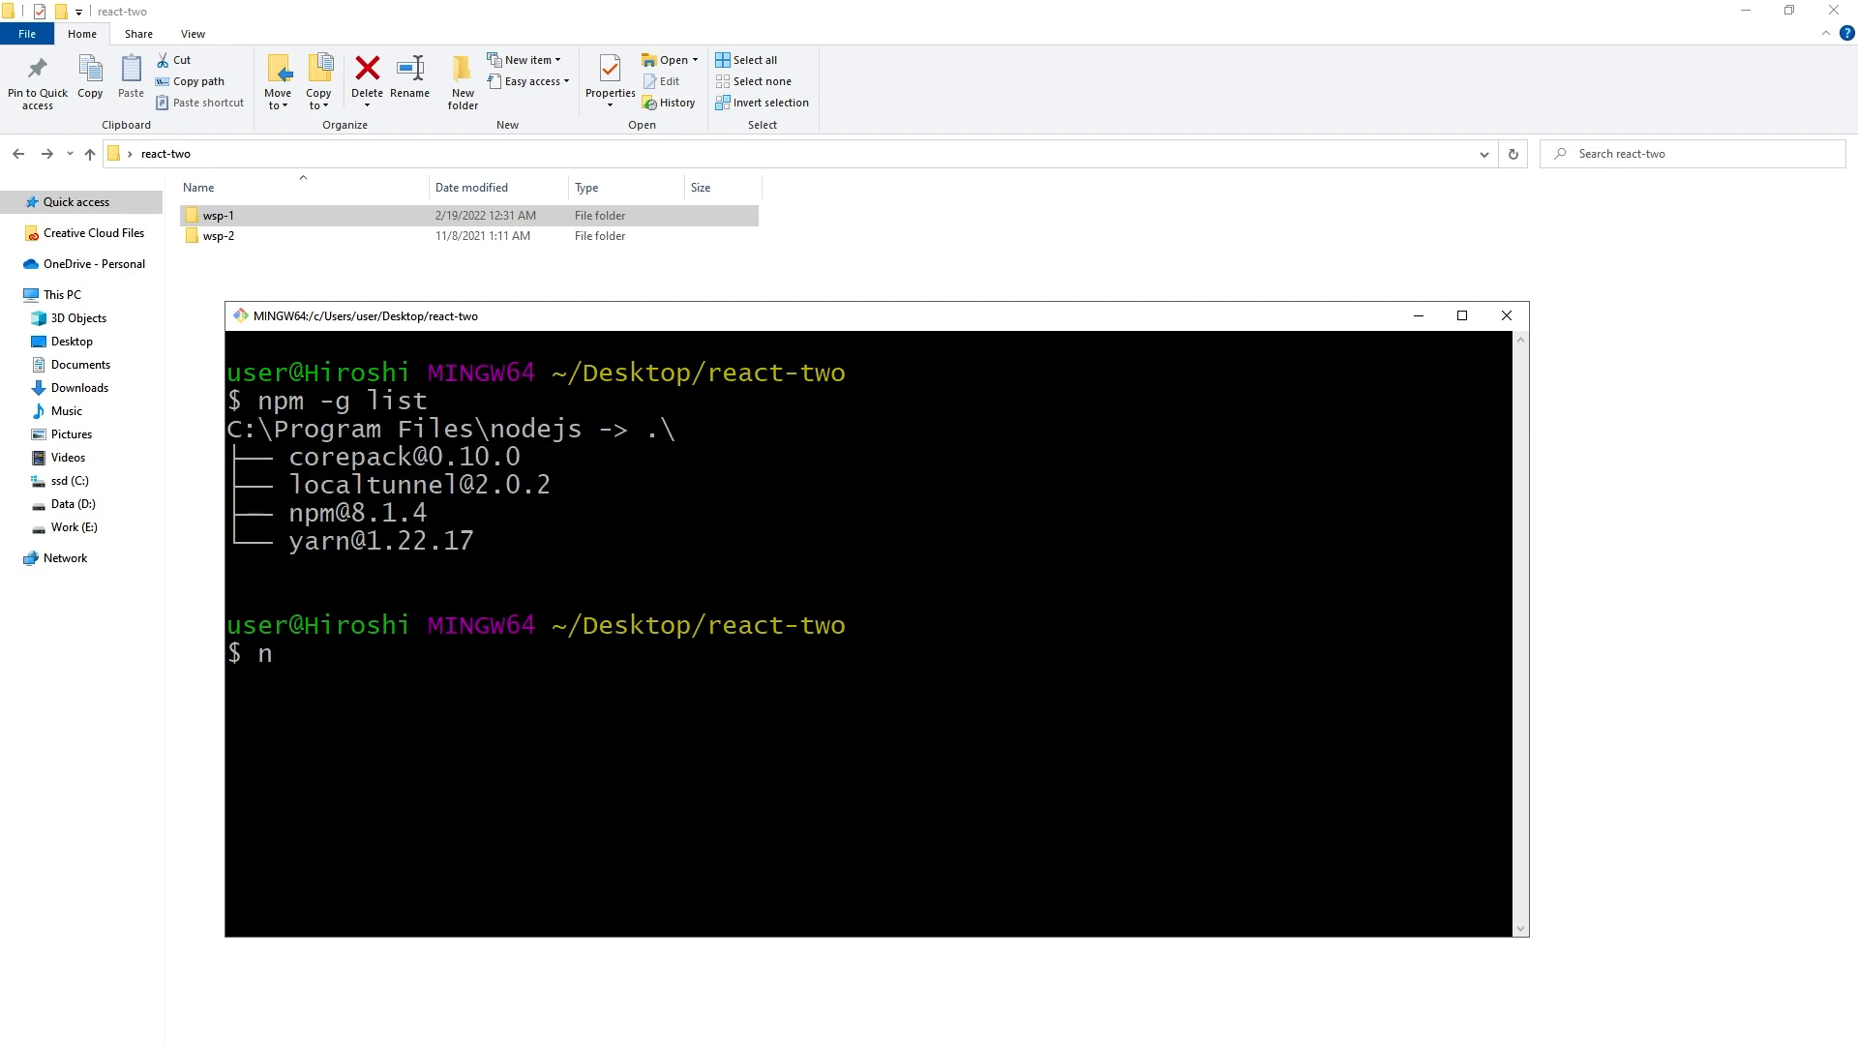
text(pm insta)
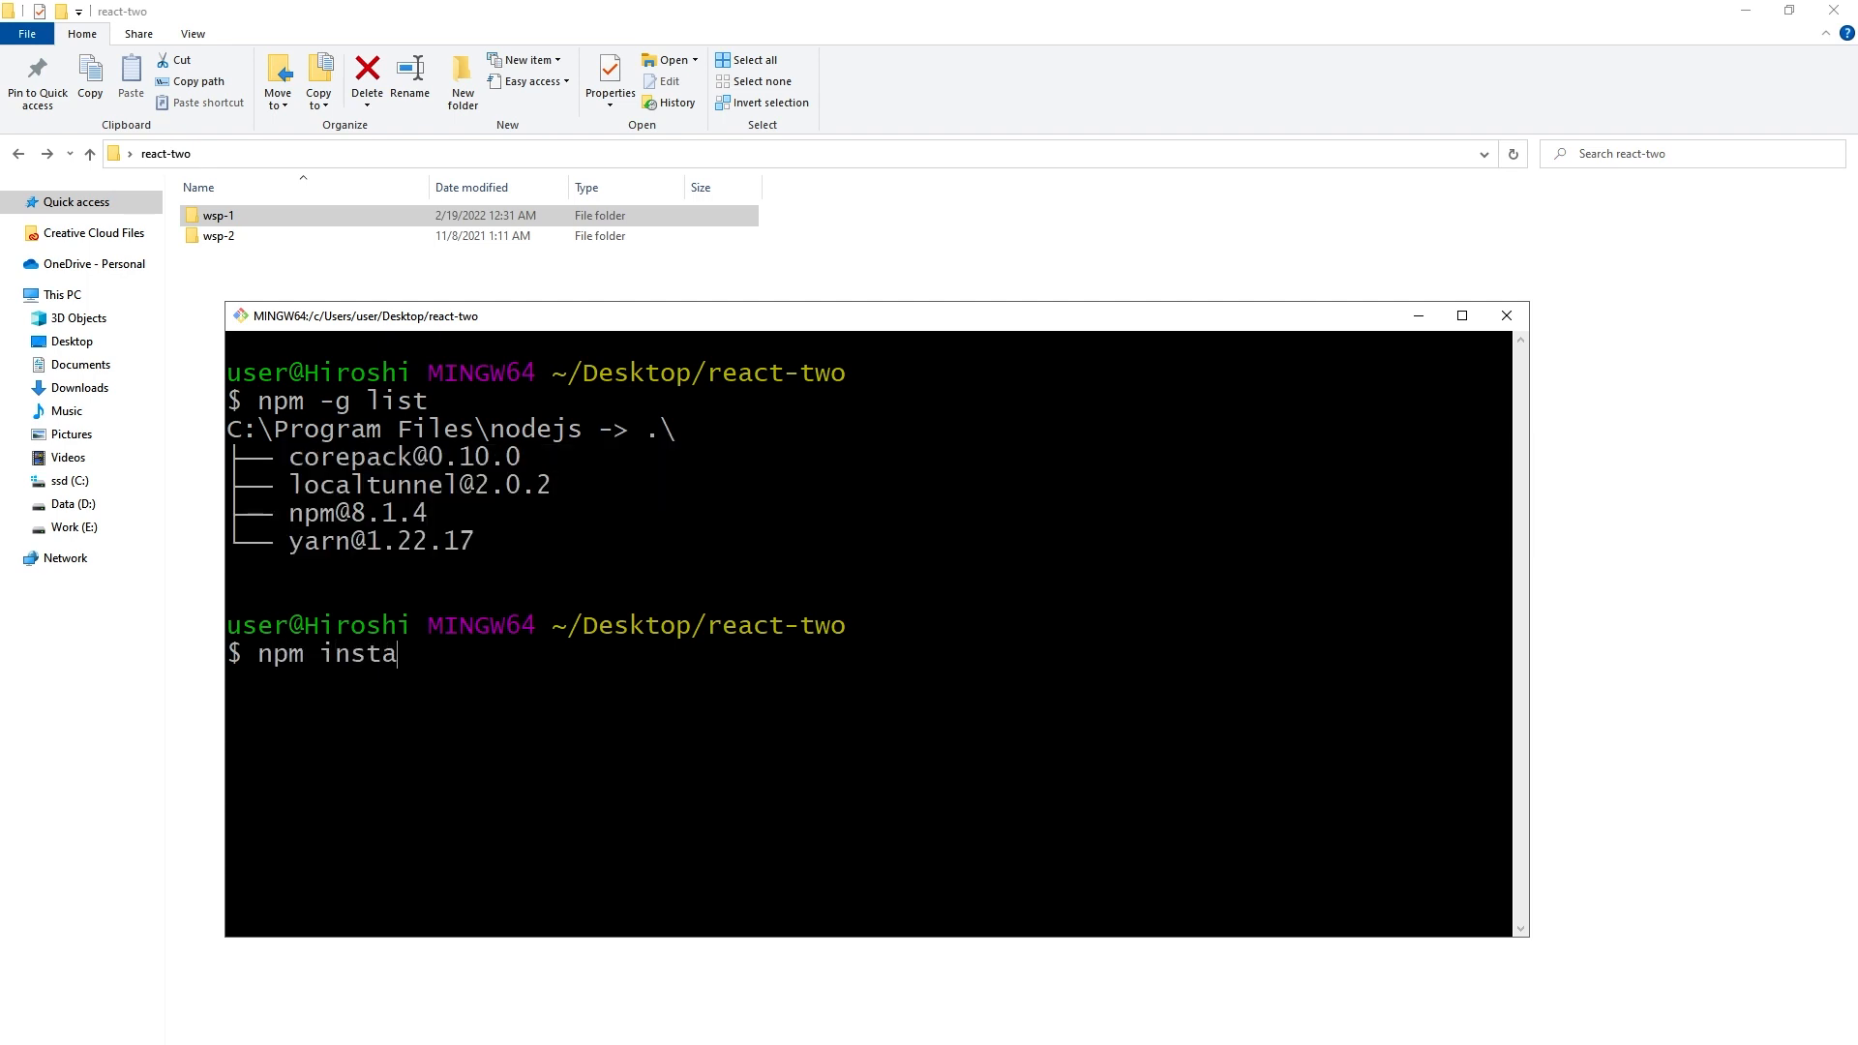
text(ll -g crea)
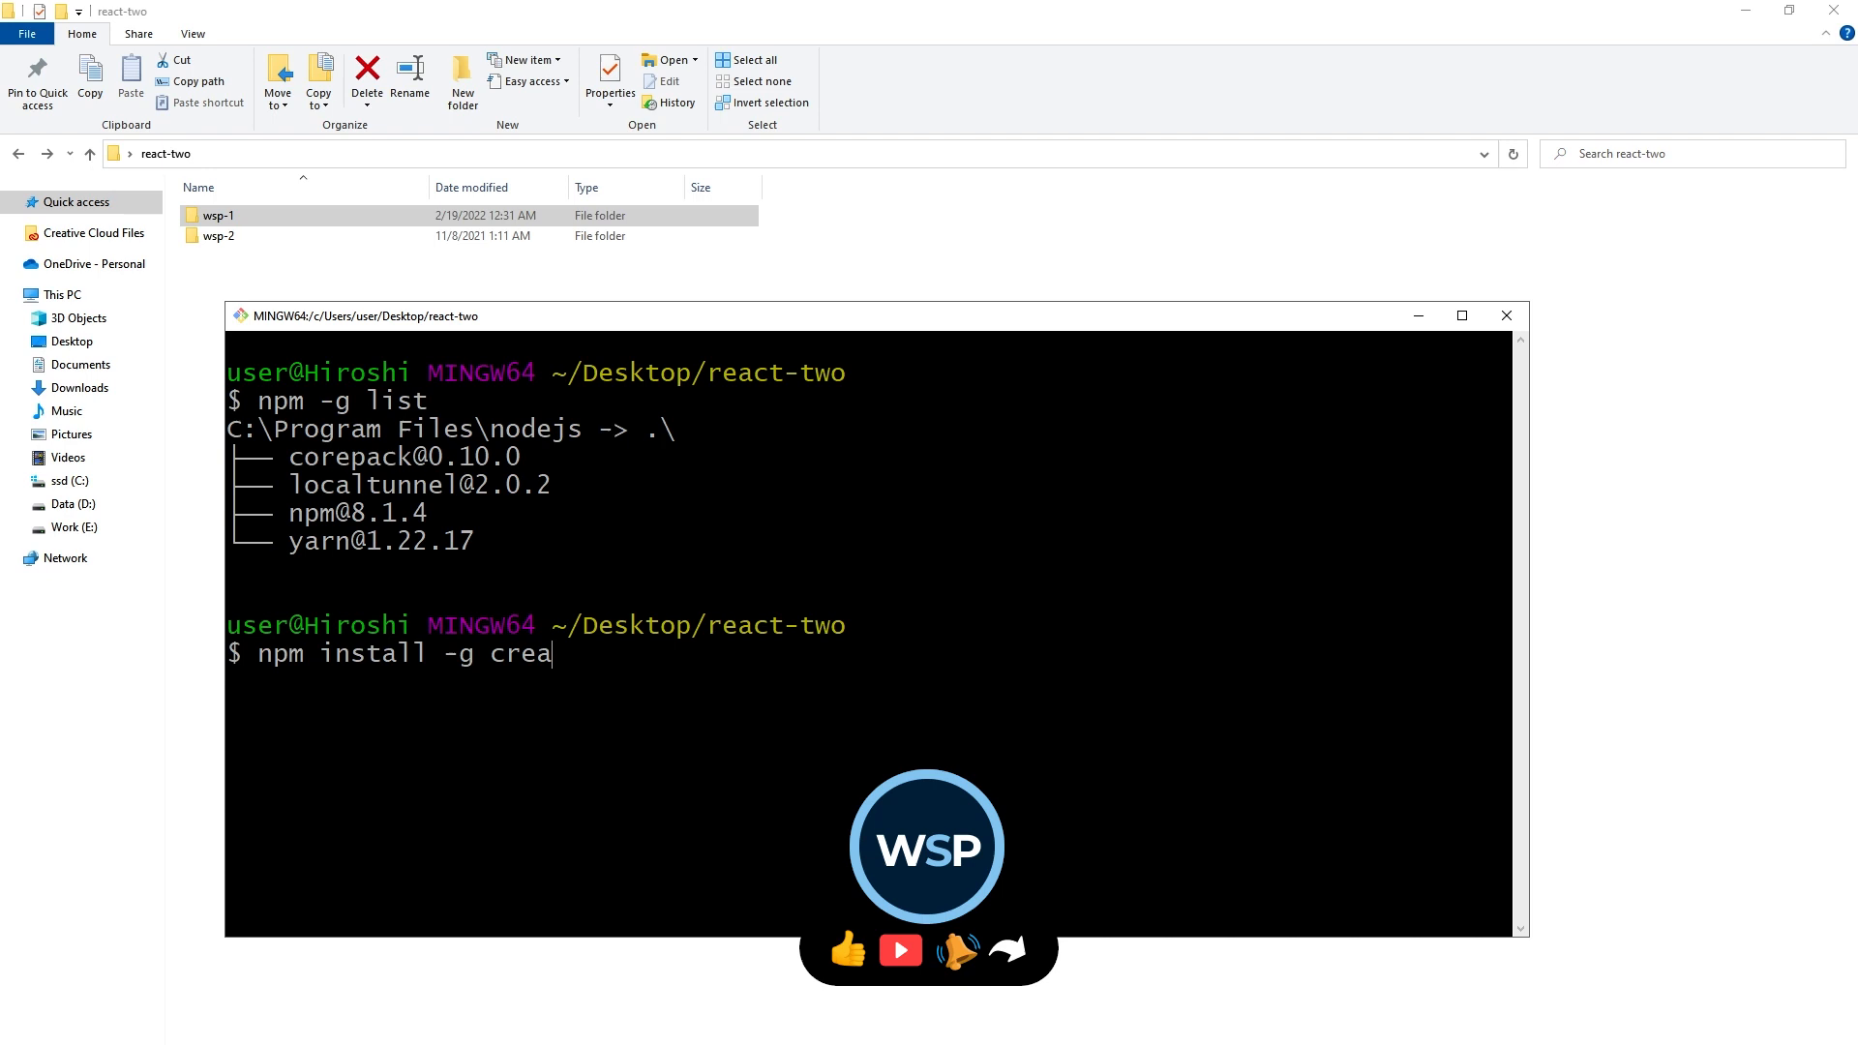
text(te-react-app)
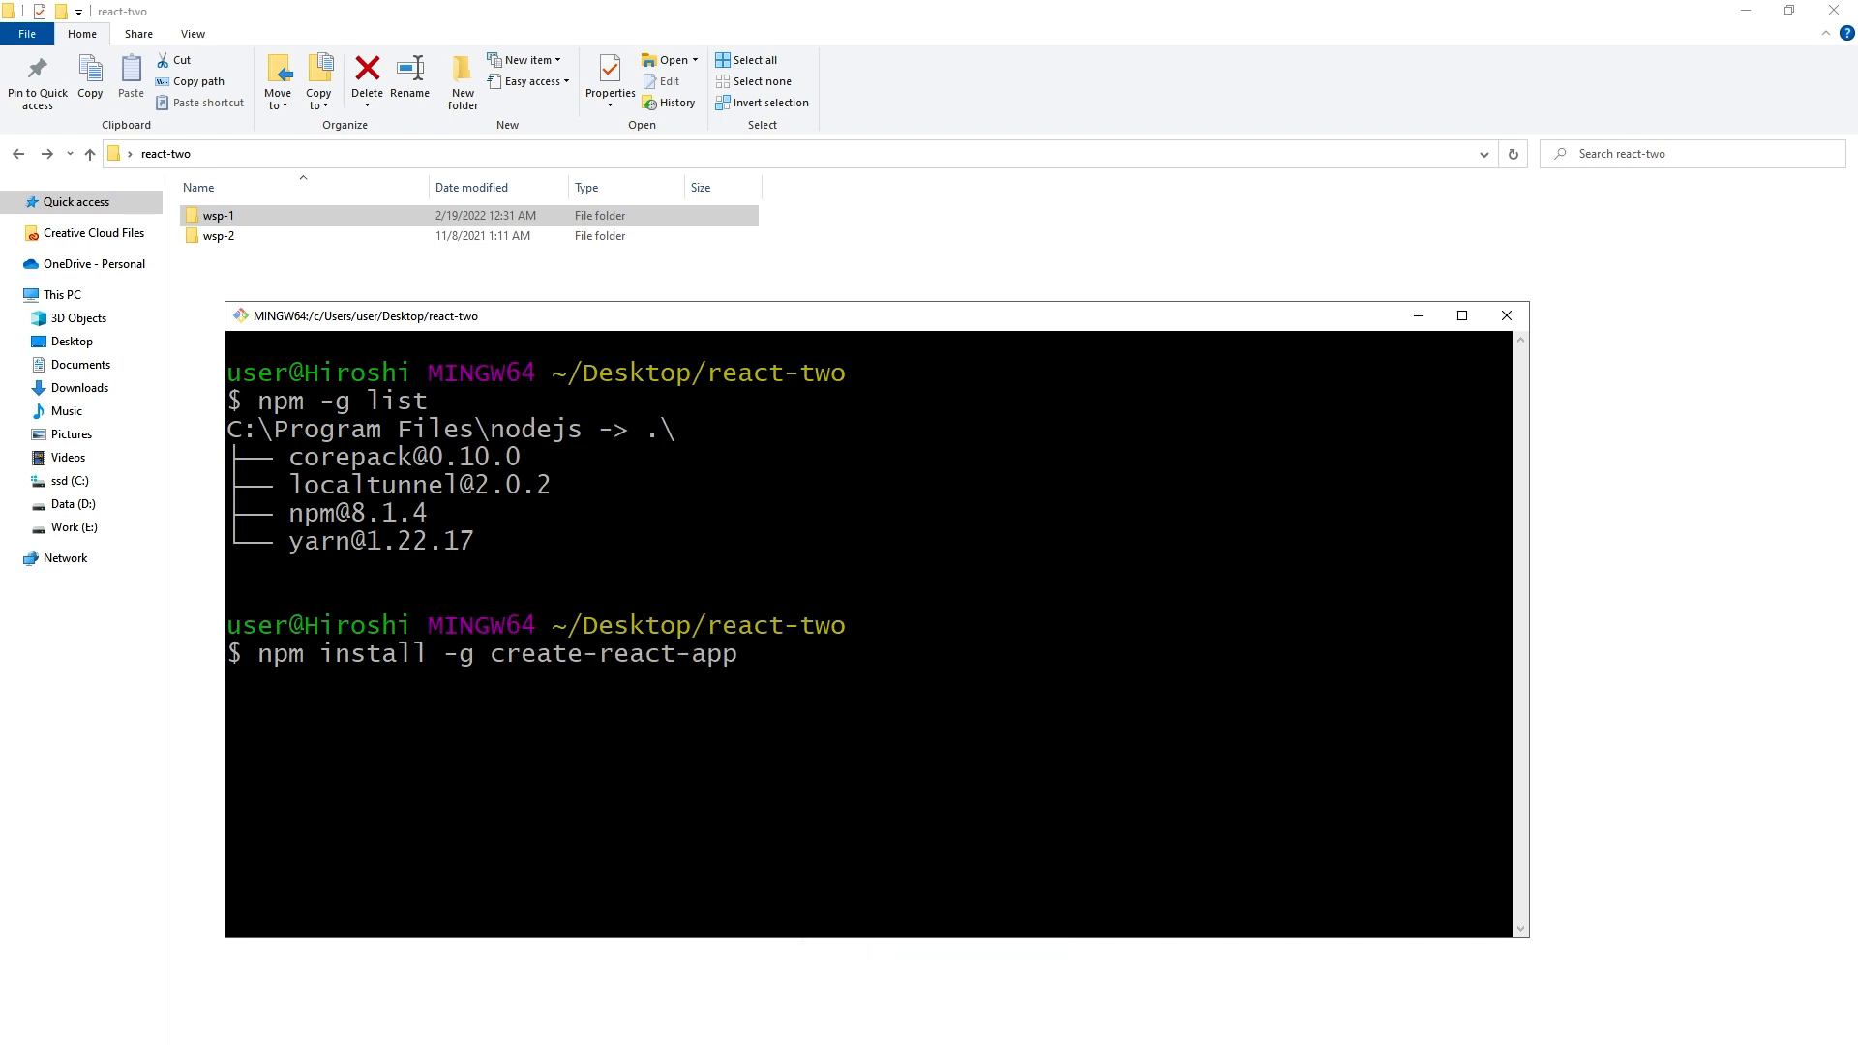
key(Return)
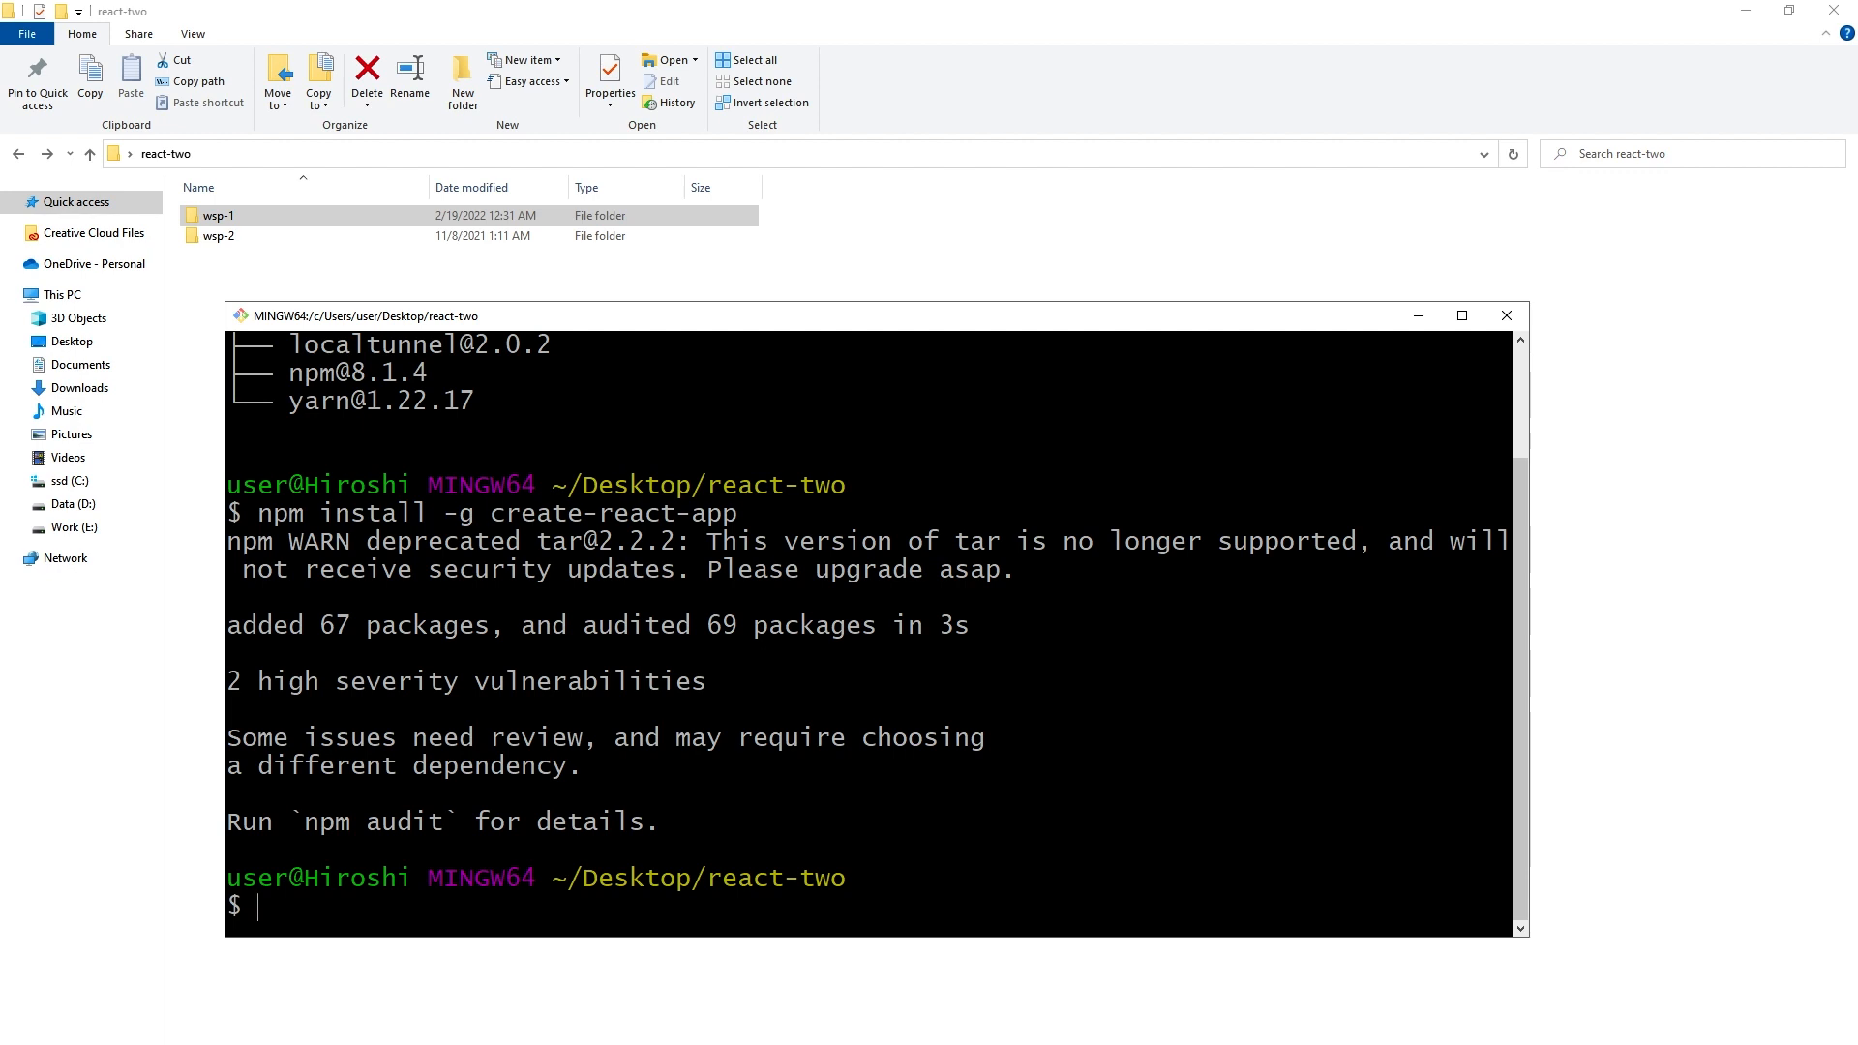
text(npm -g list)
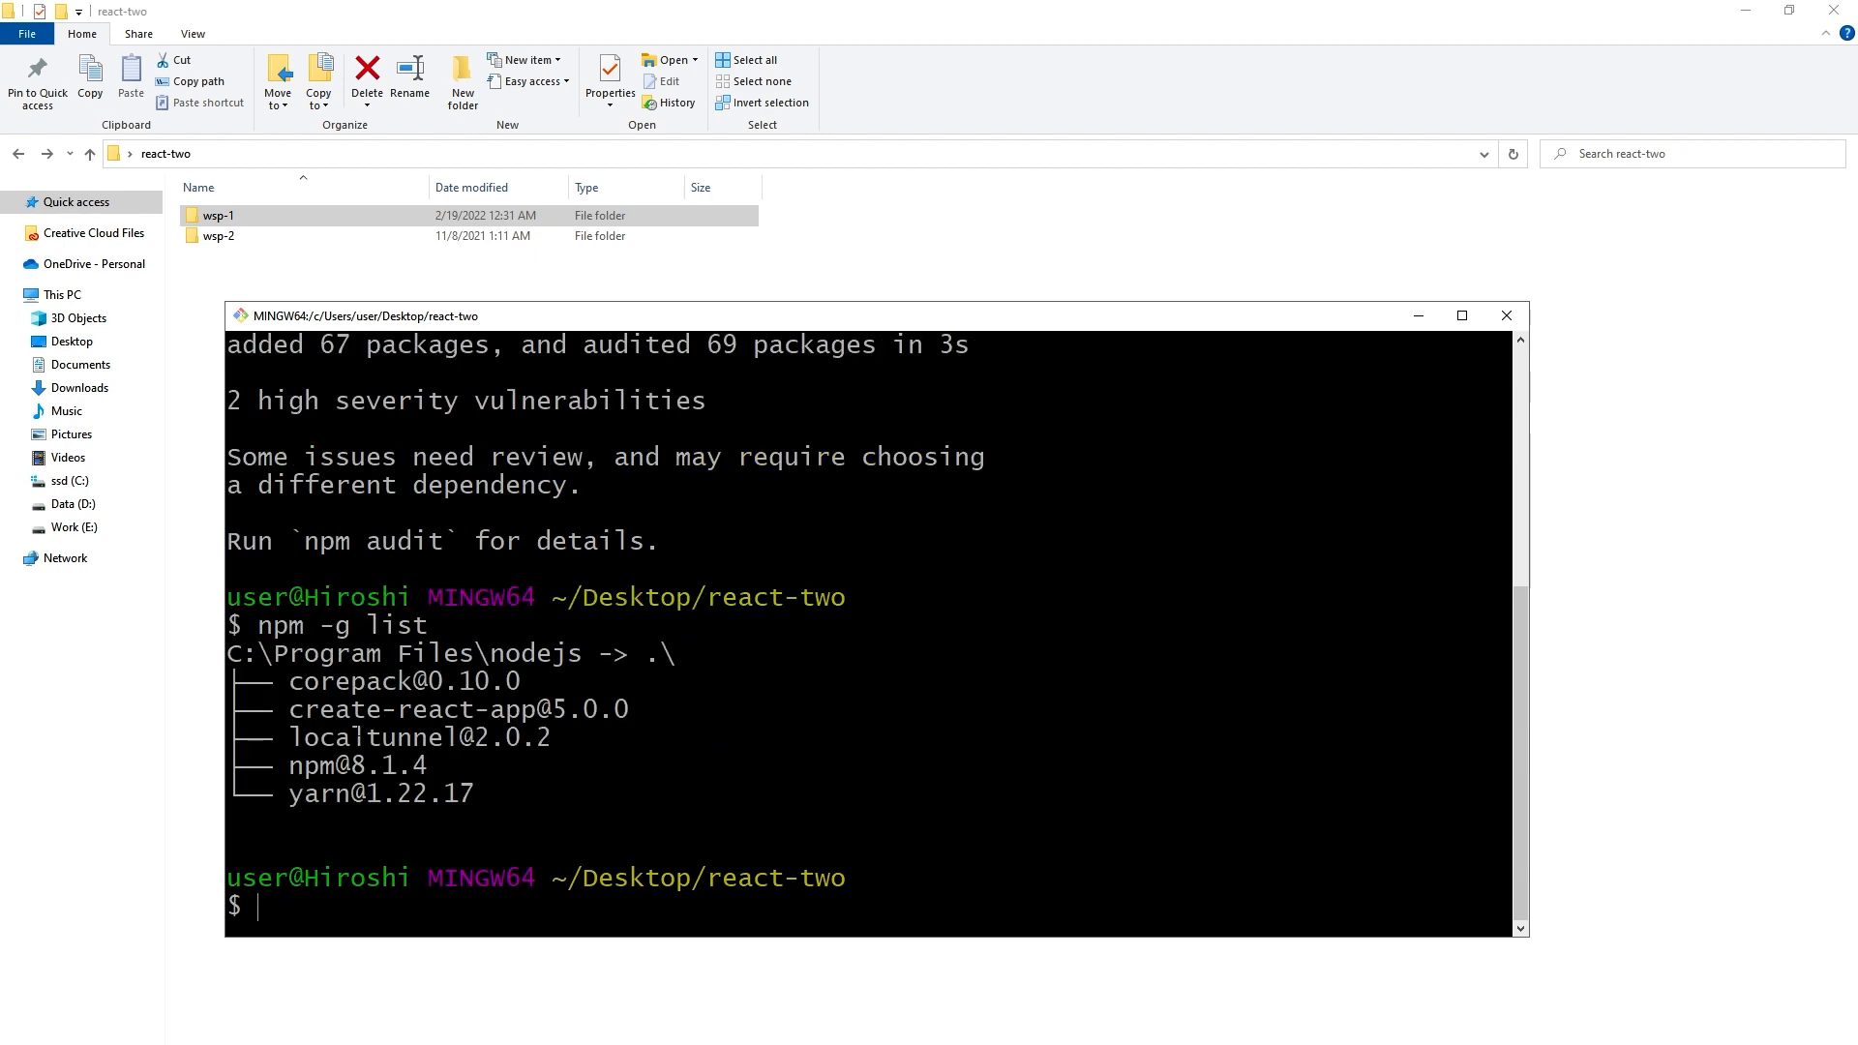
double_click(412, 709)
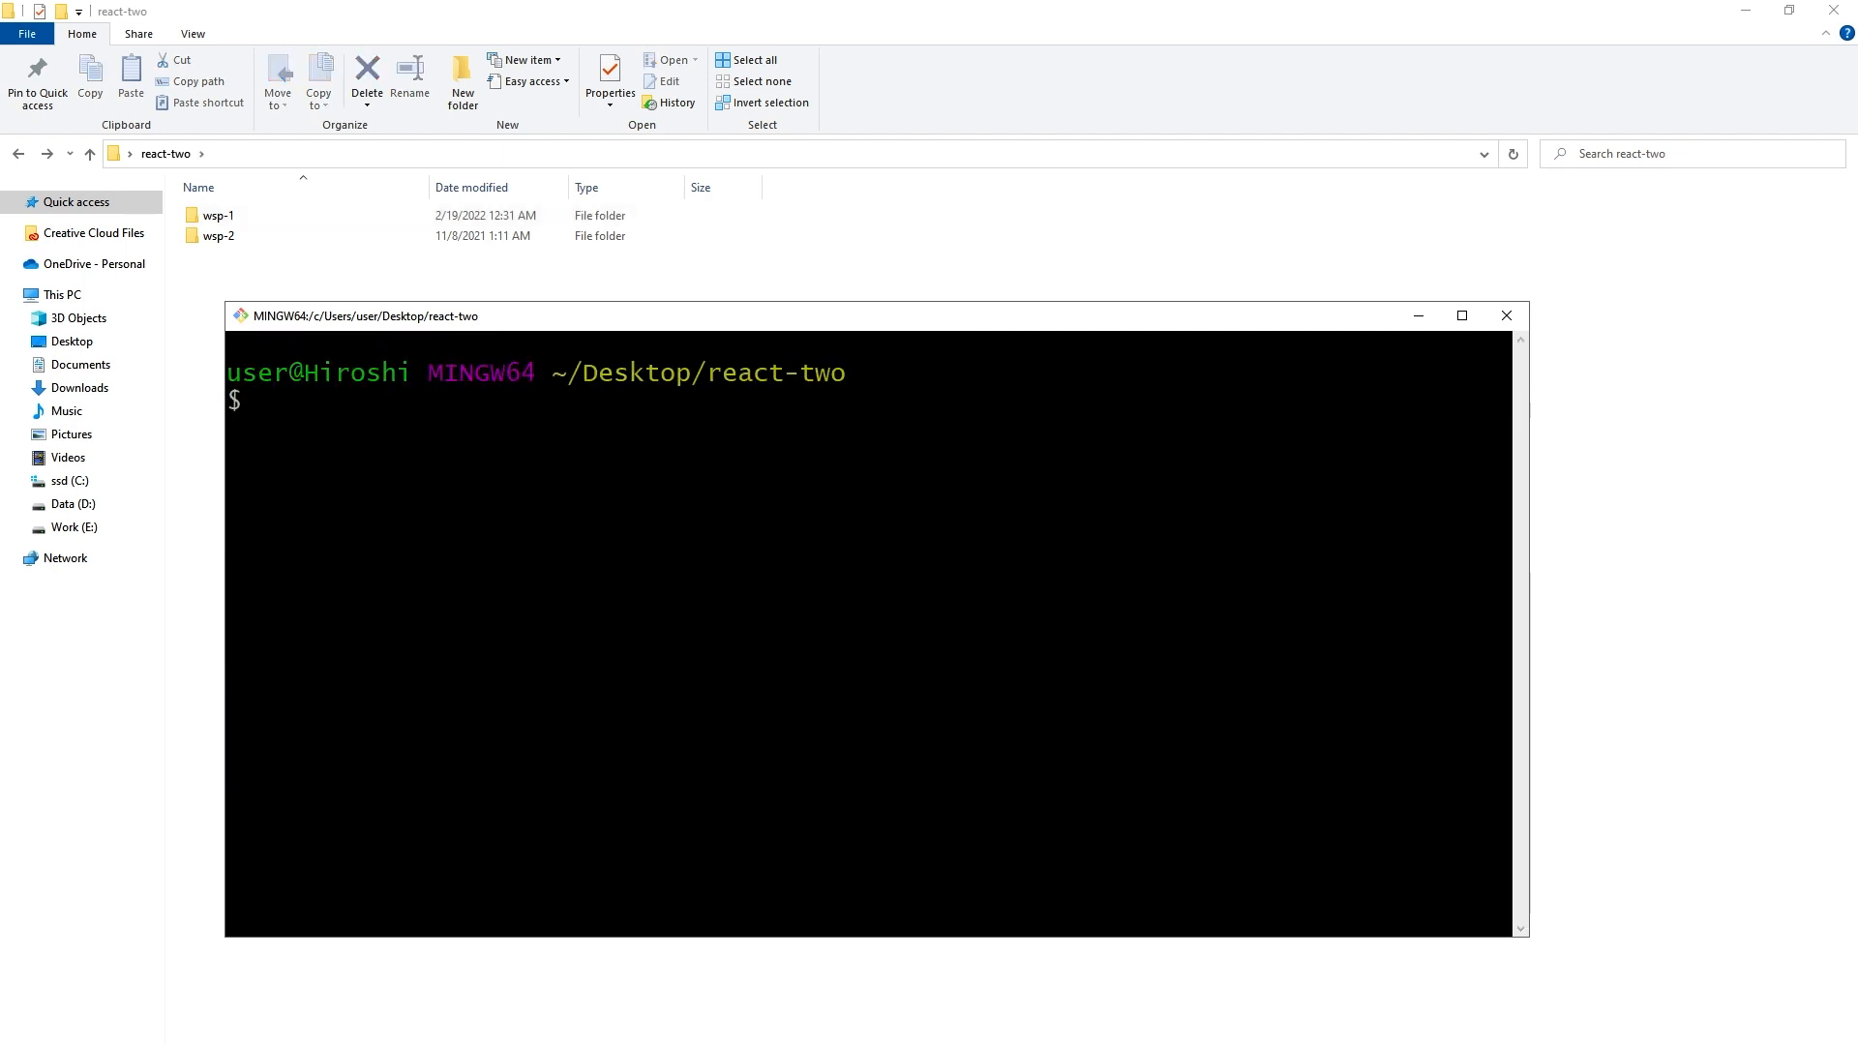
Run npx create-react-app wsp-3 and select the new wsp-3 folder in File Explorer
text(np)
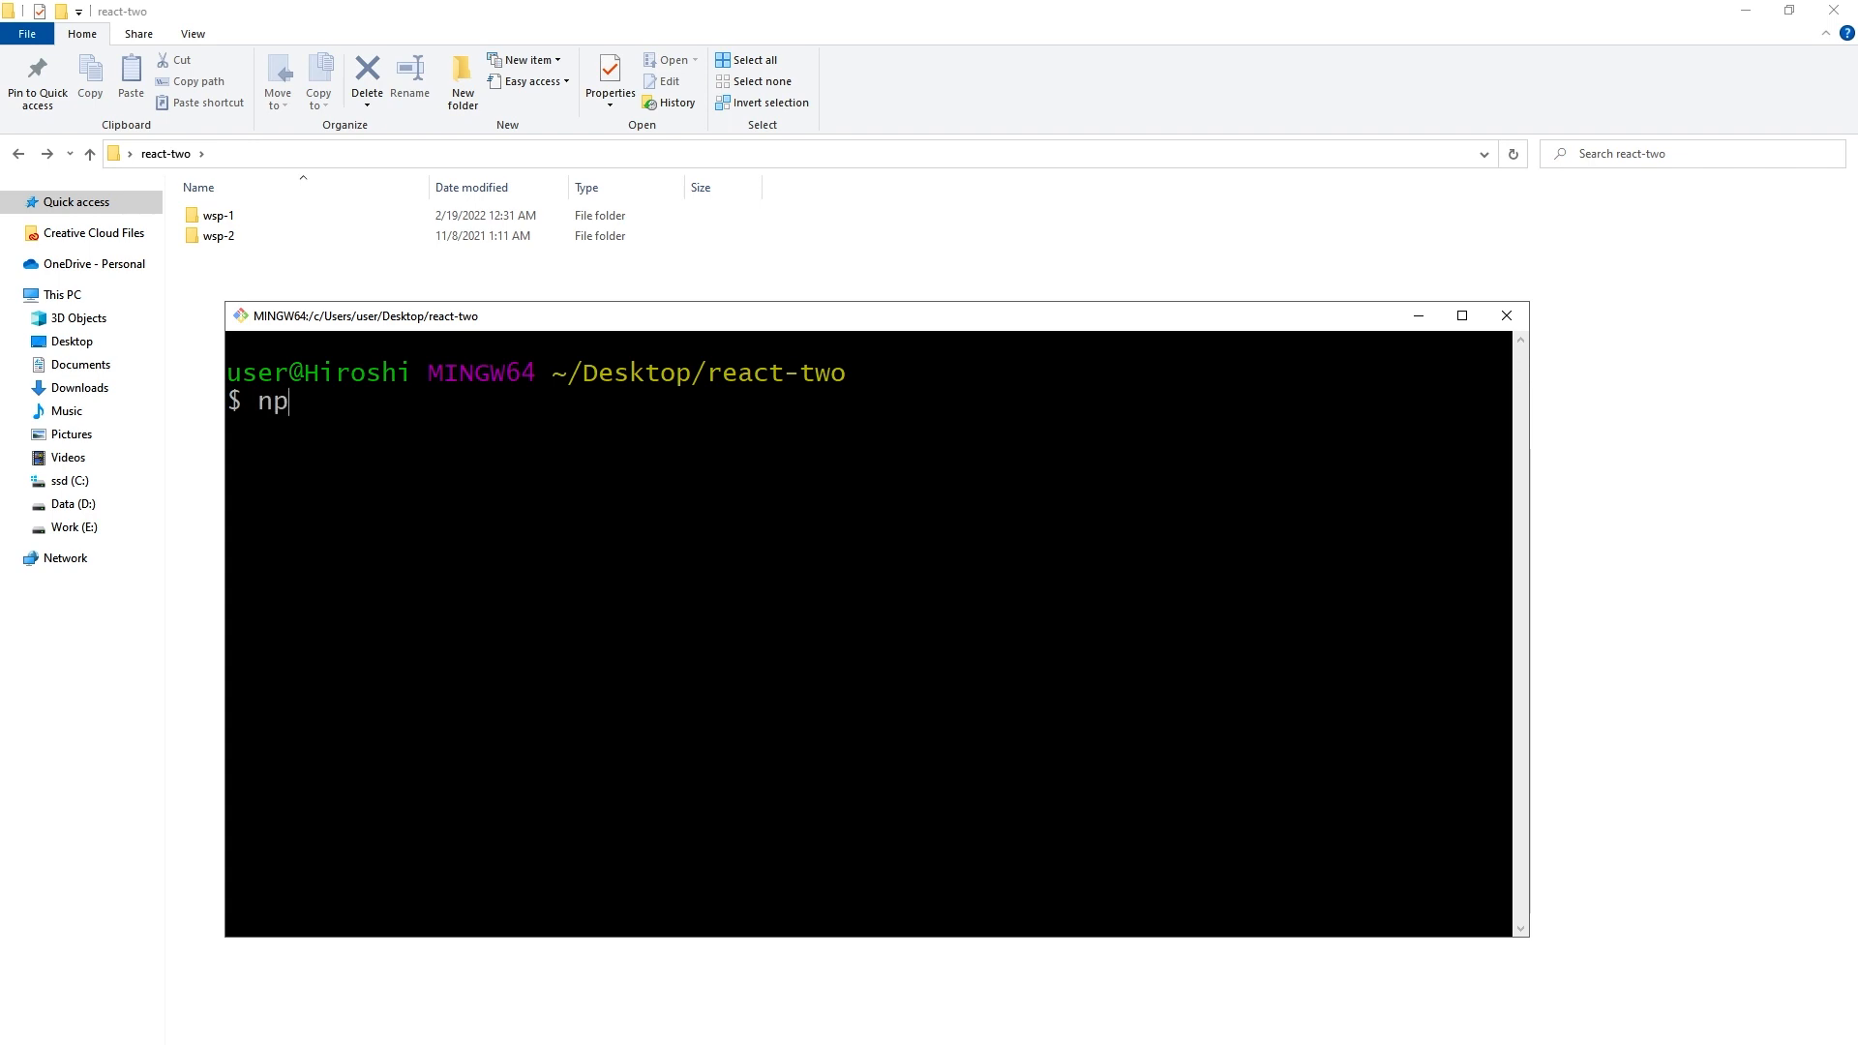
text(x create-)
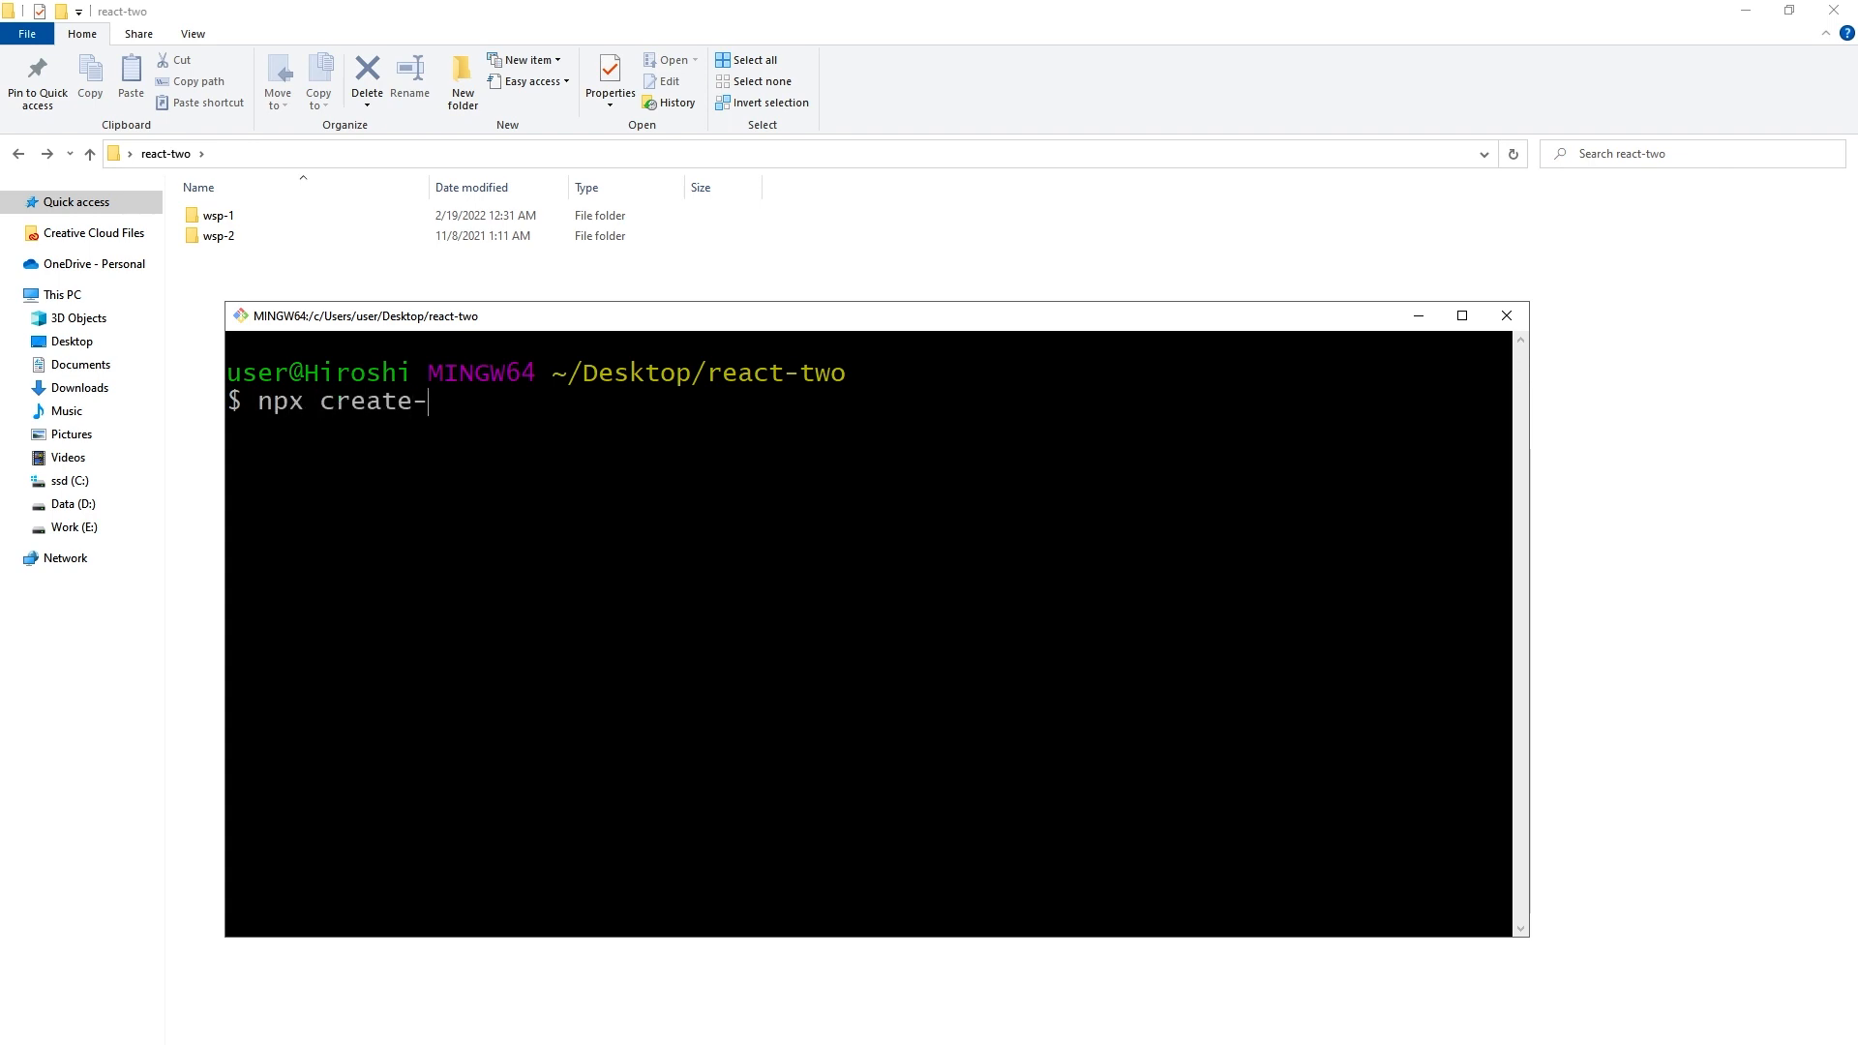
text(react-app)
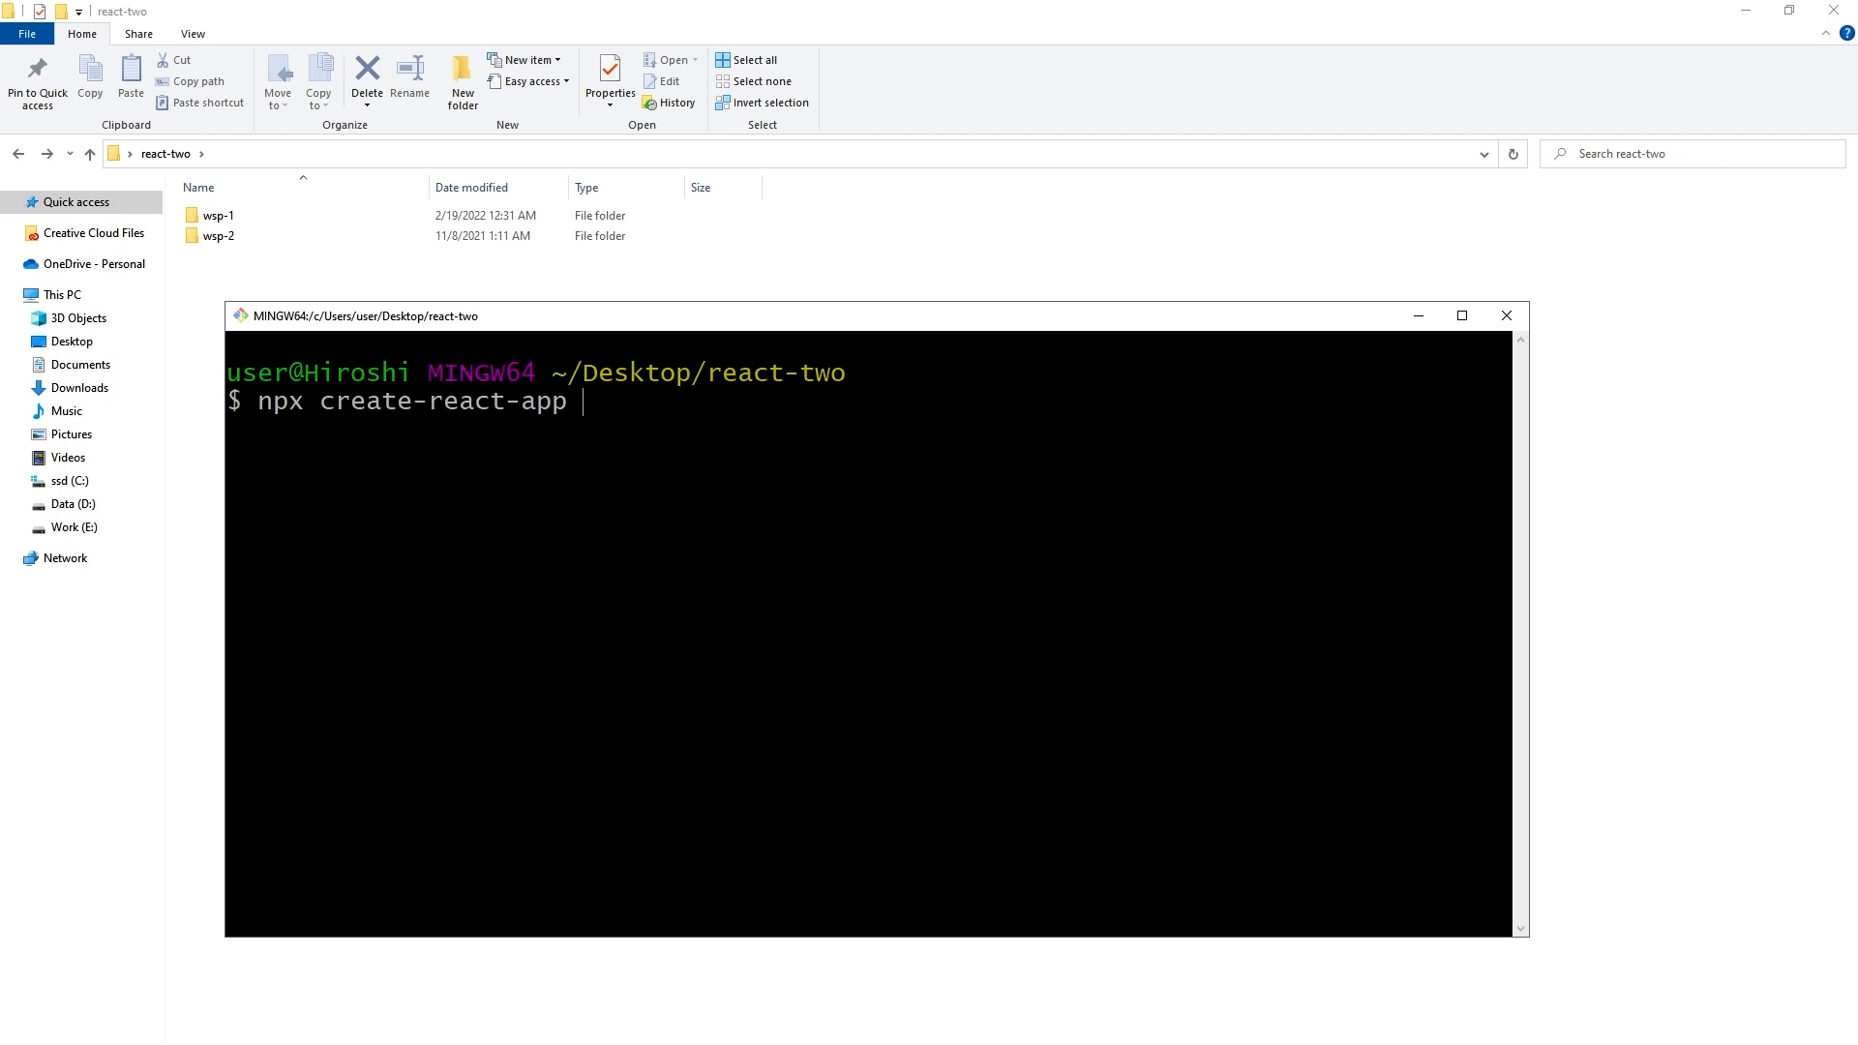
text(wsp-3)
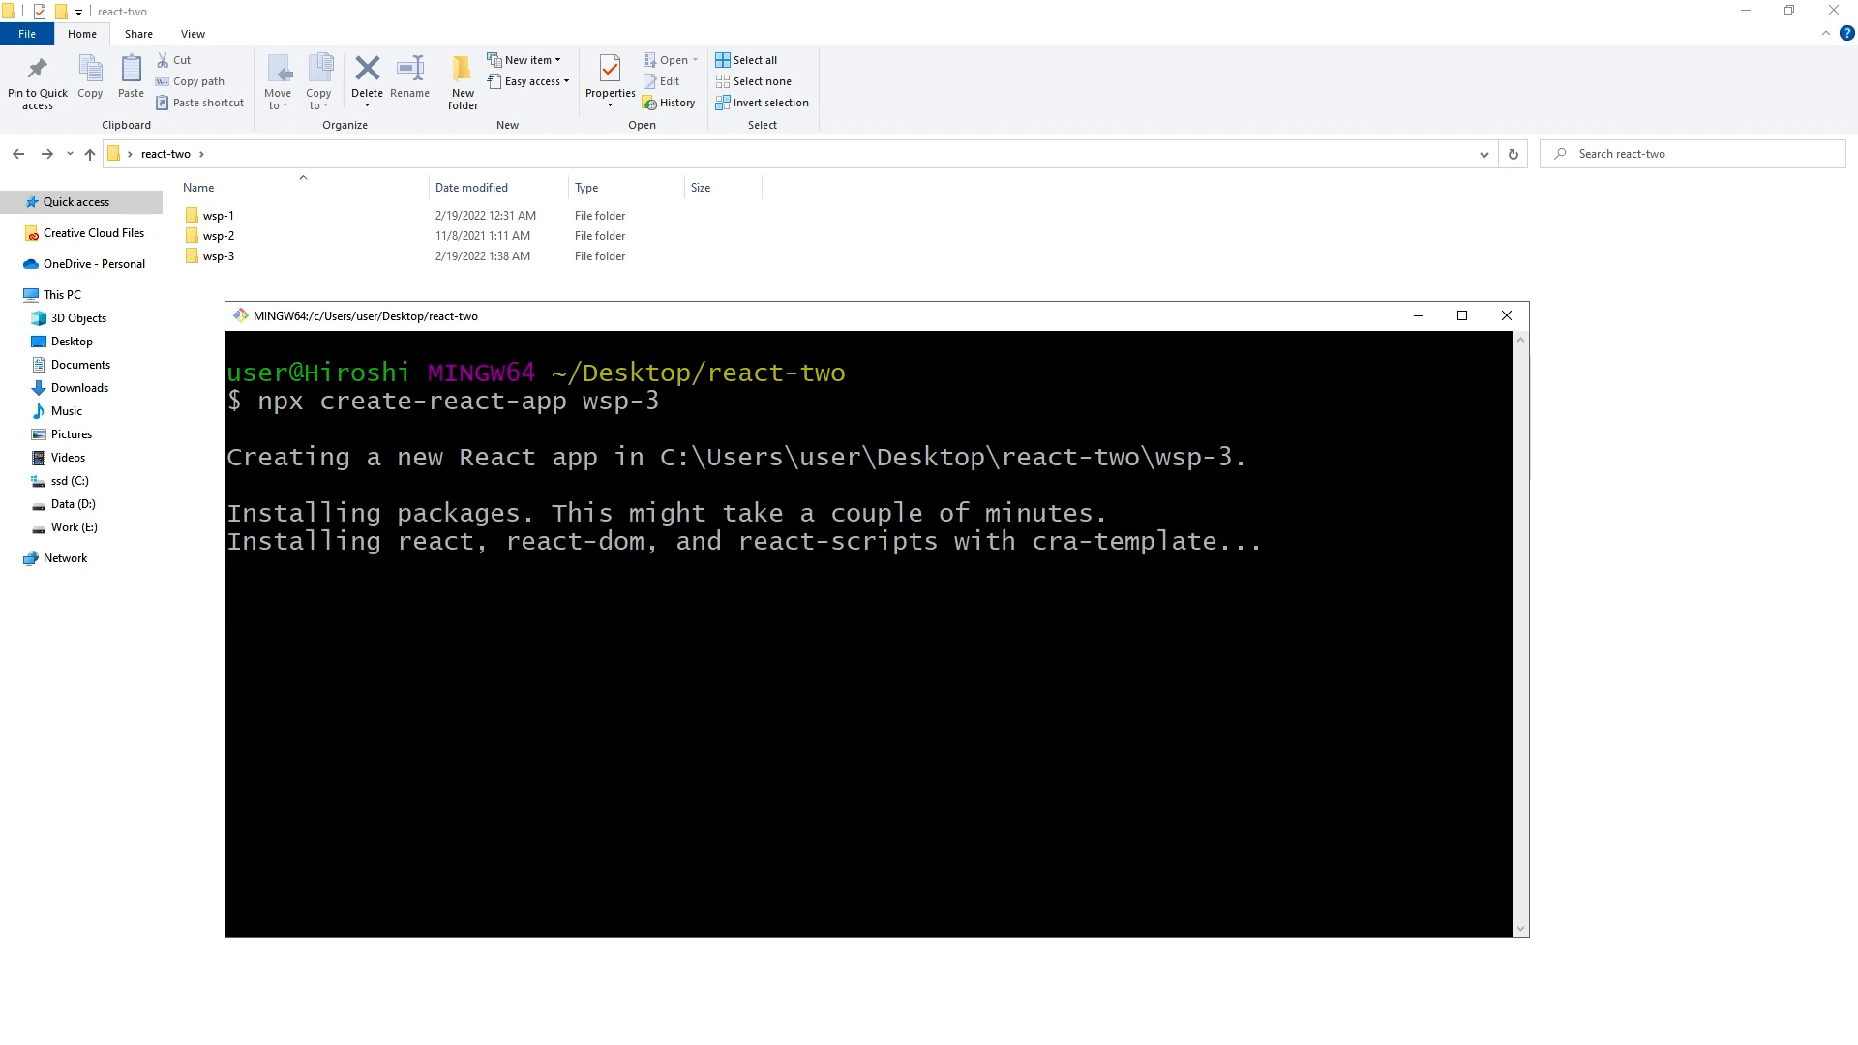
click(217, 214)
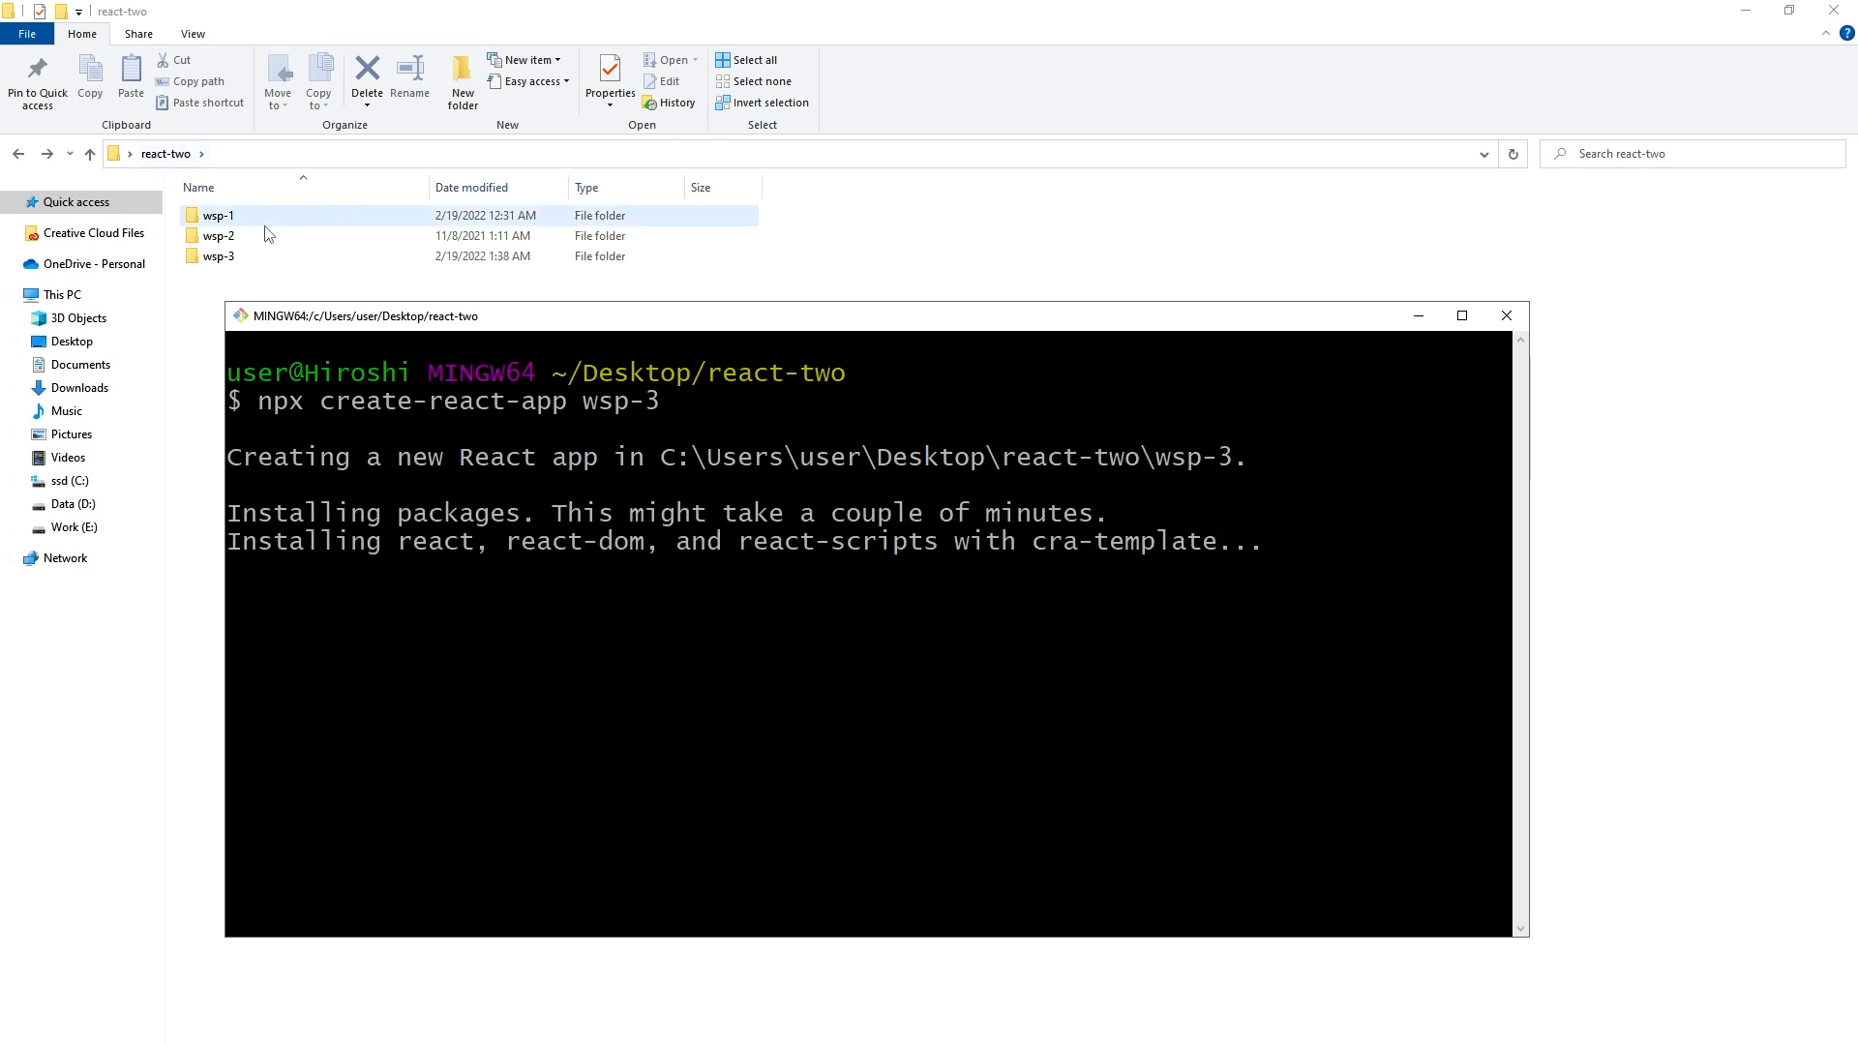
click(218, 255)
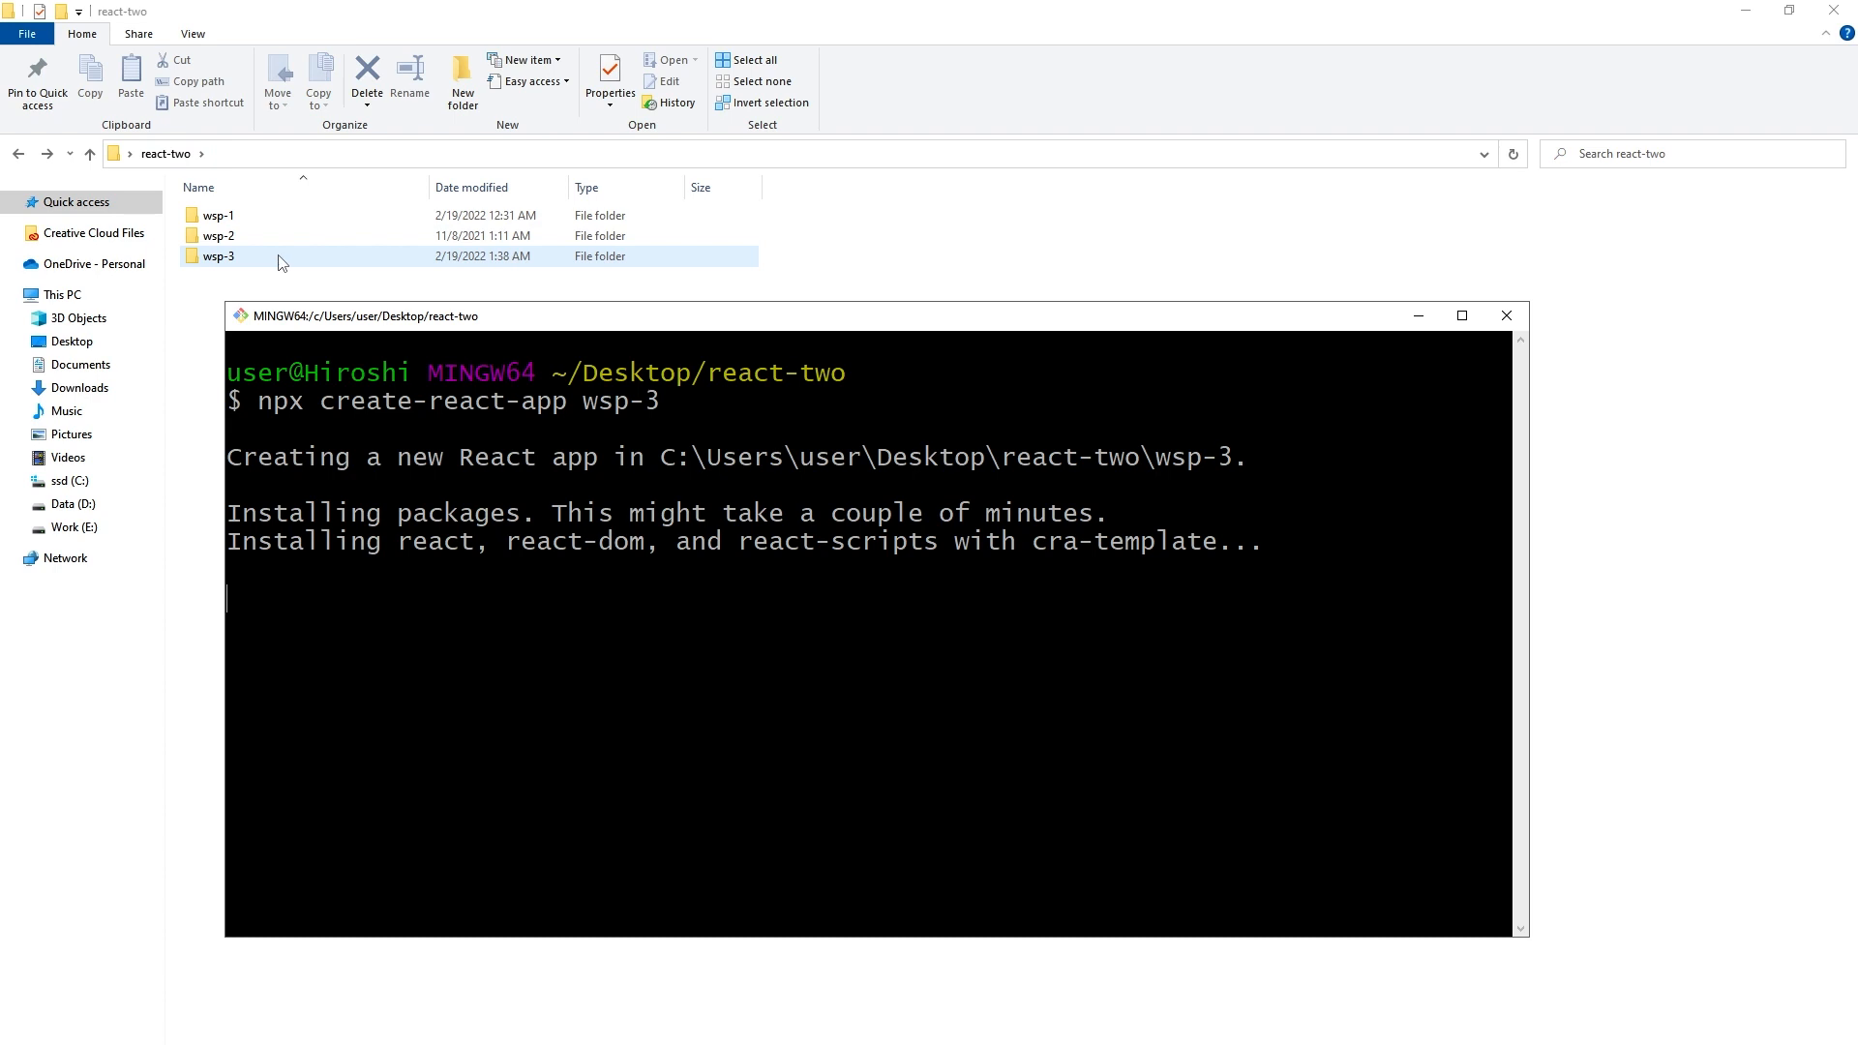